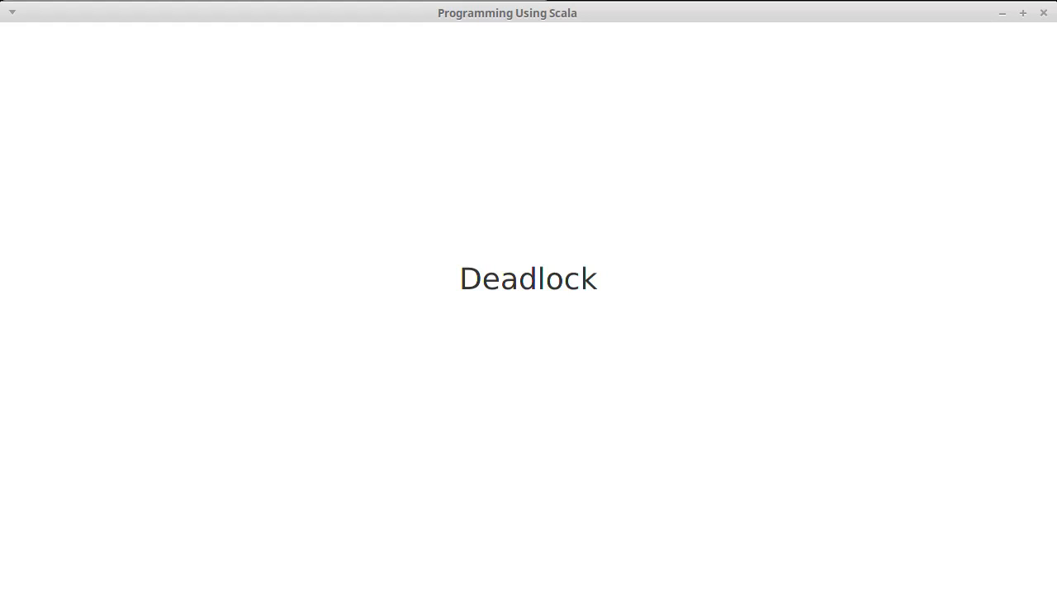
mouse_move(652, 355)
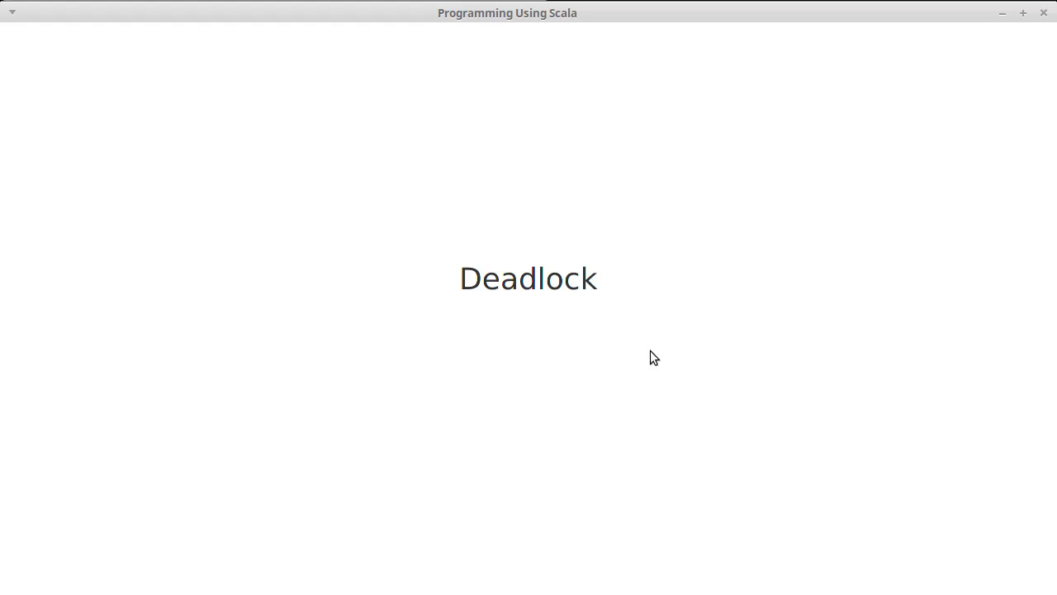
mouse_move(763, 212)
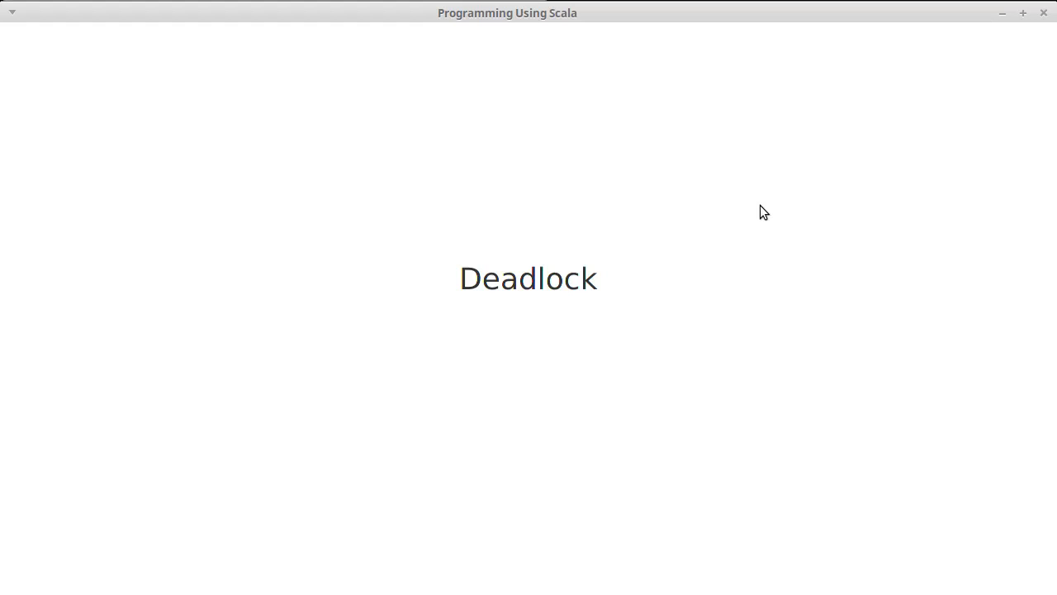
mouse_move(774, 217)
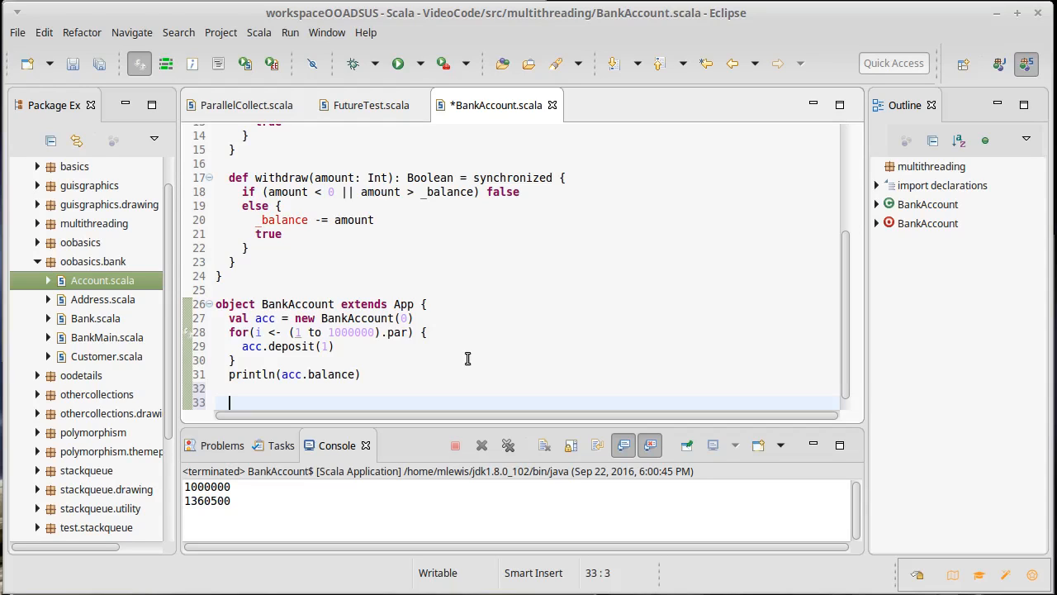
Declare var cnt = 0, two Futures each looping 1 to 1000000 doing cnt += 1, and println(cnt).
type("var cnt = 0")
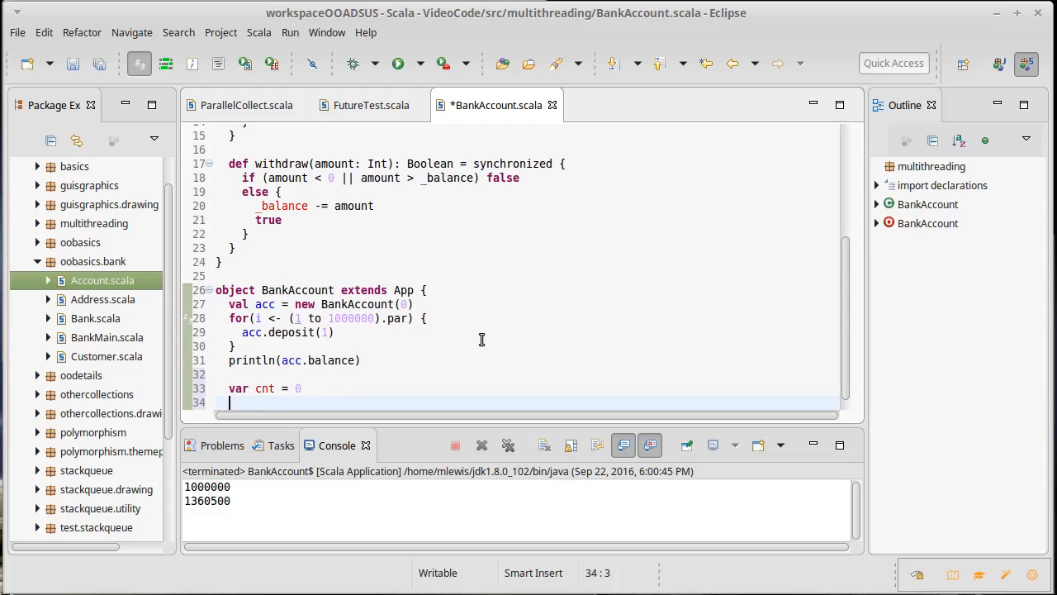
type("Fut")
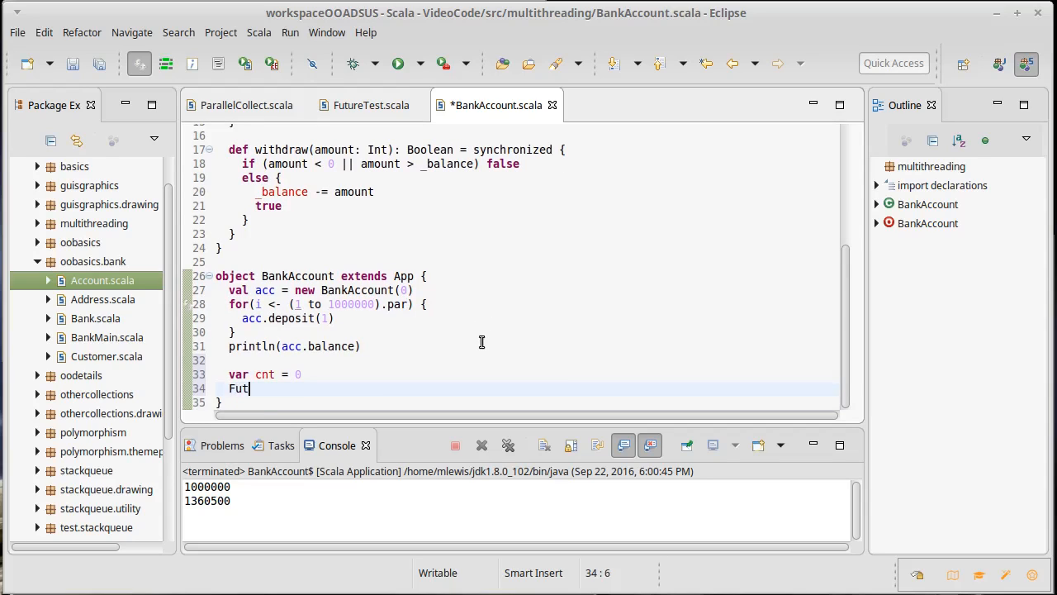
type("ure {")
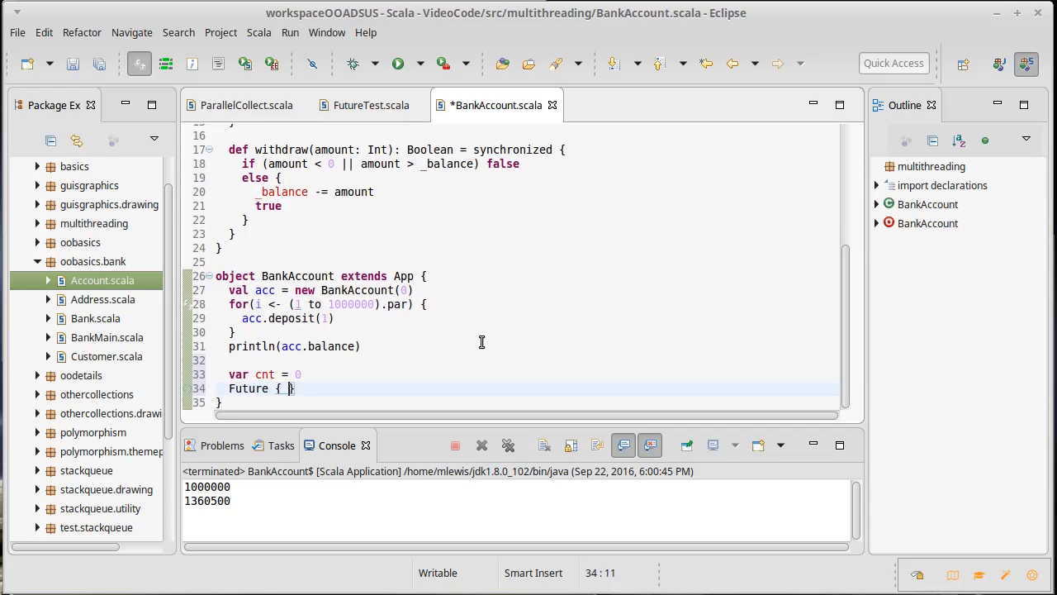
type("for(i <")
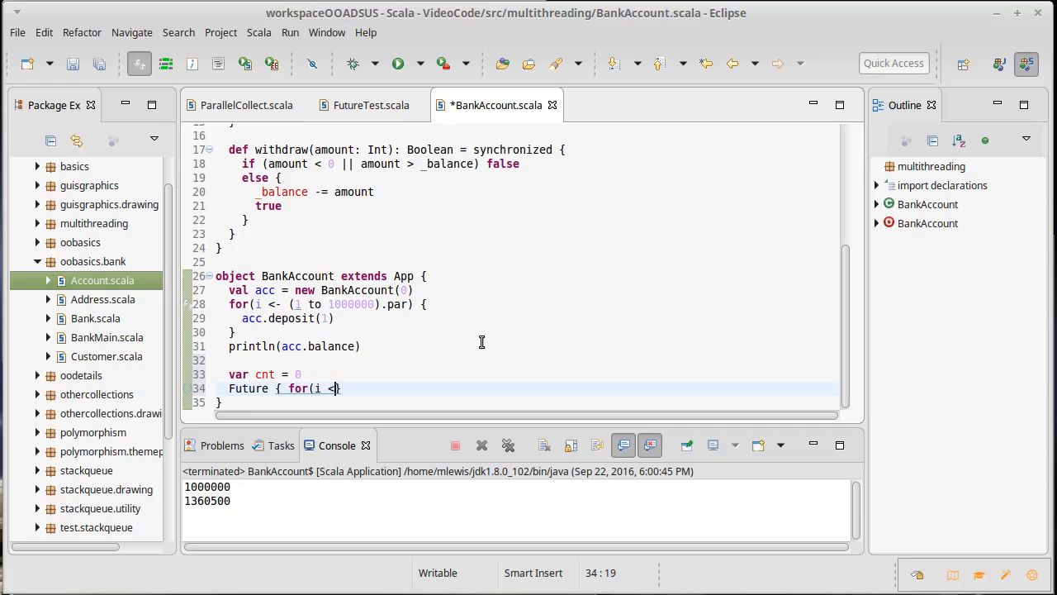
type("- 1")
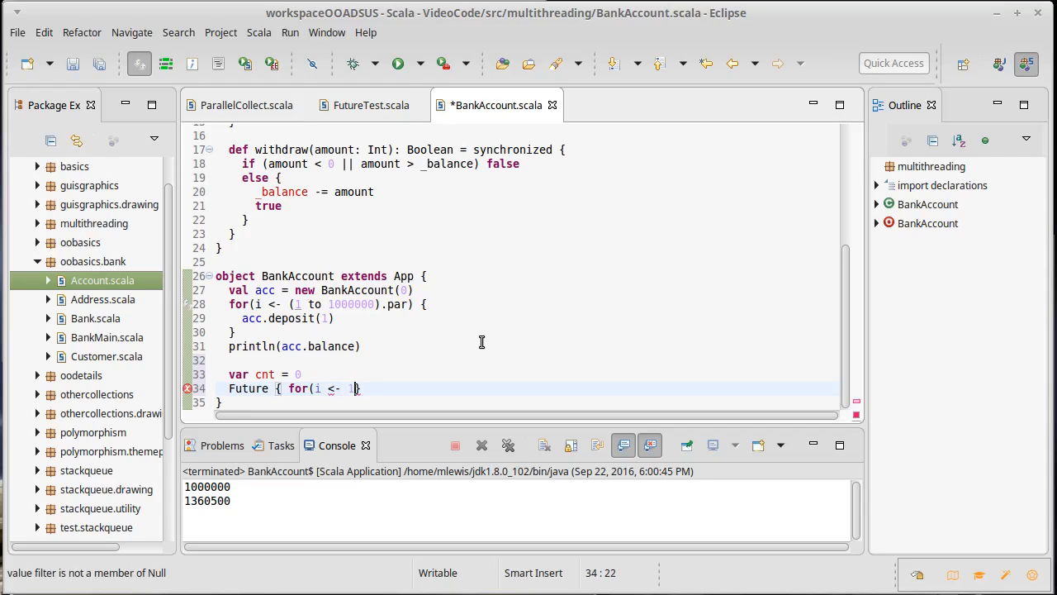
type("to 1000000")
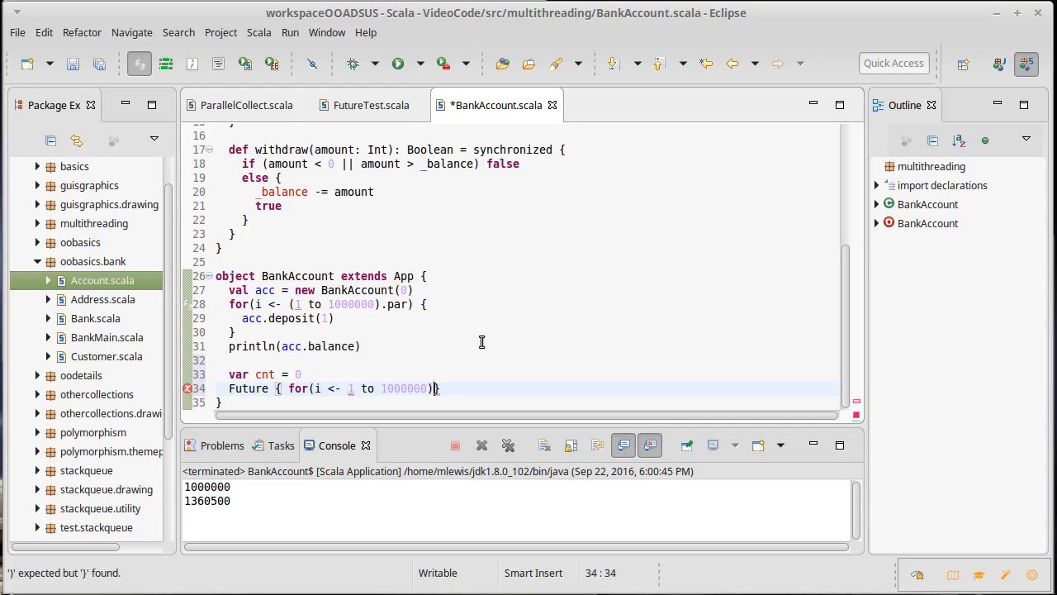
type("cnt")
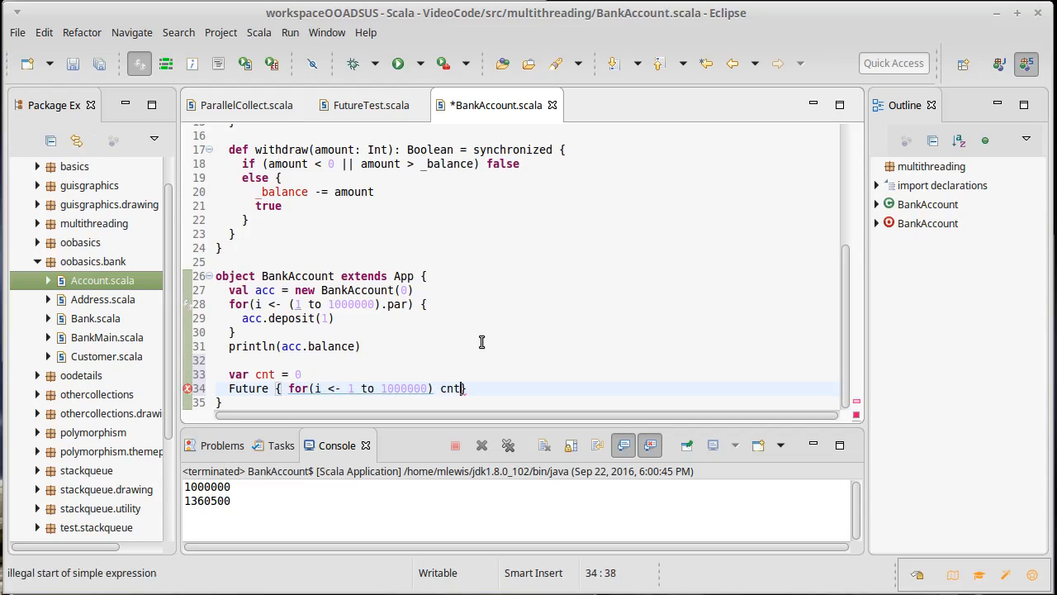
type("+= 1 }")
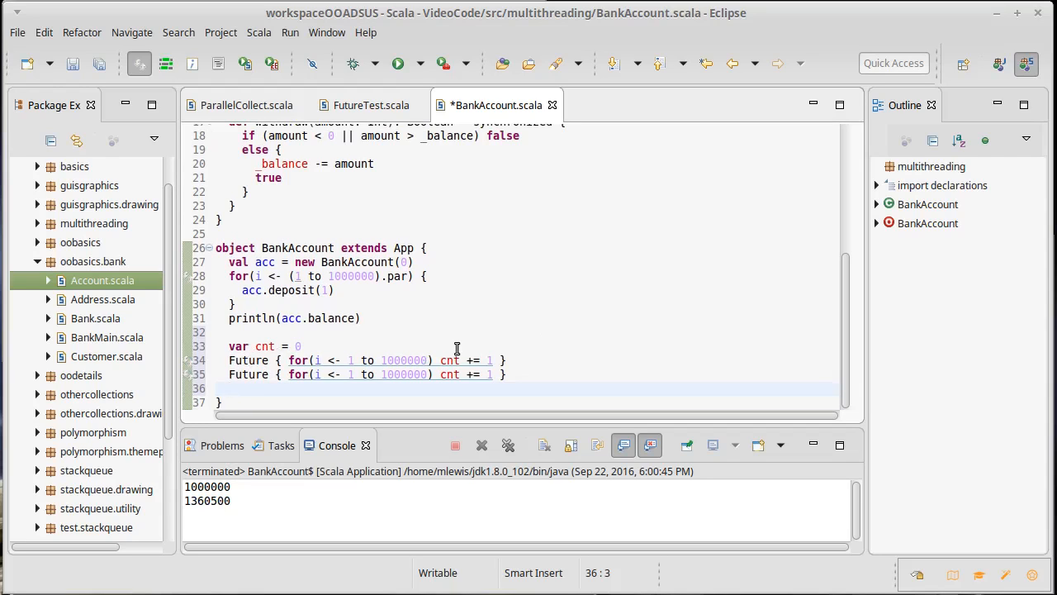
type("print")
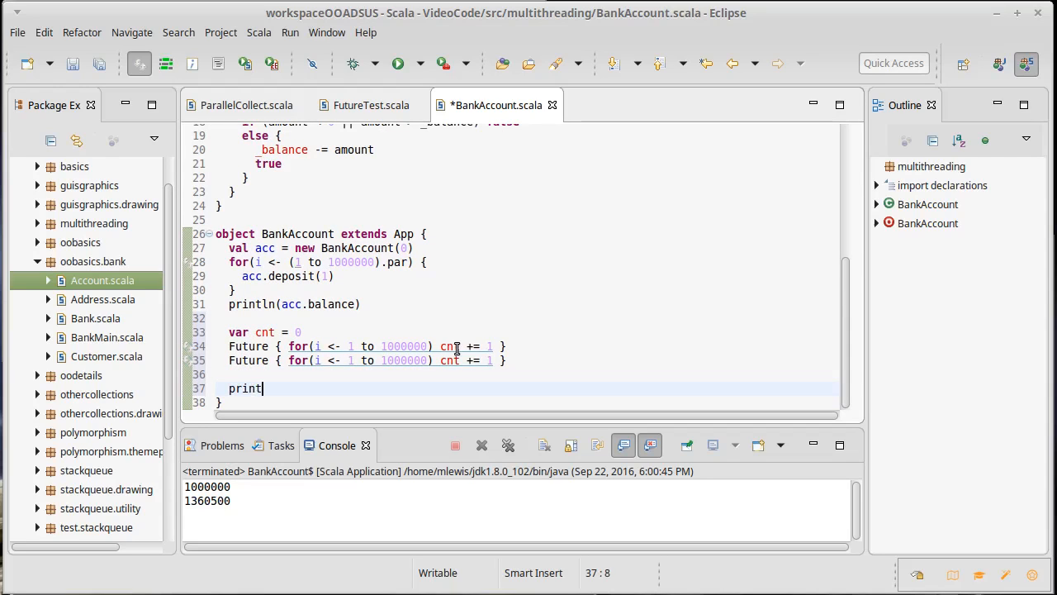
type("ln(cnt)")
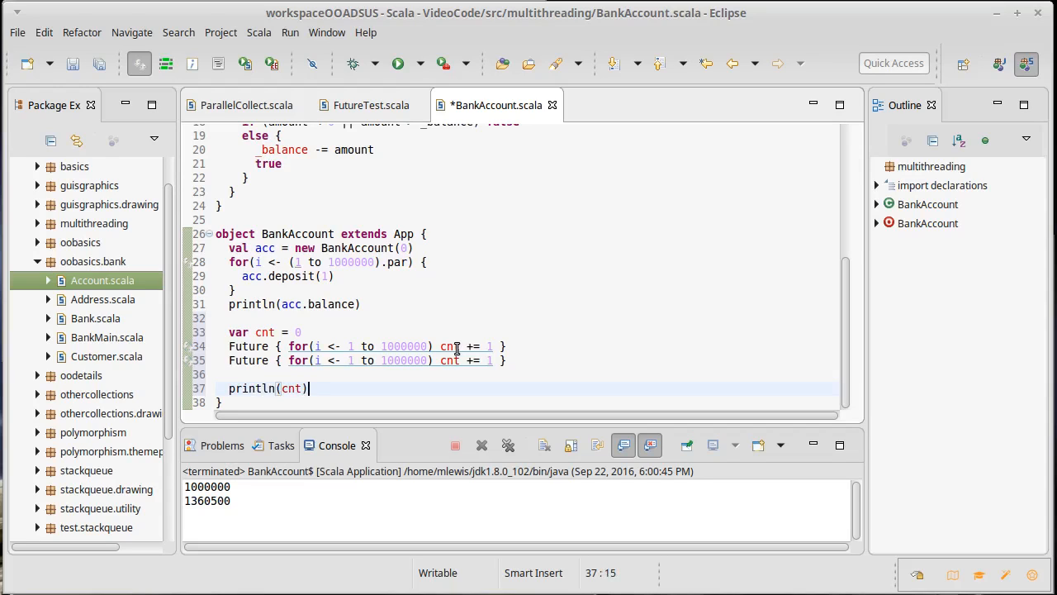
Run to see cnt print 0, then add Thread.sleep(1000) before println(cnt), save and rerun to get 1003432.
left_click(396, 63)
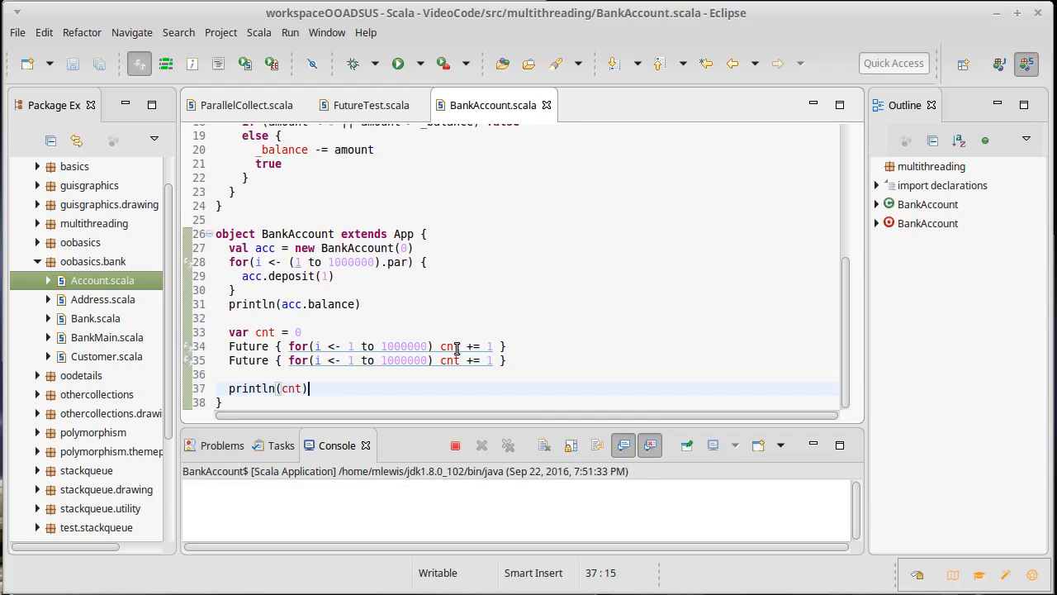
left_click(397, 62)
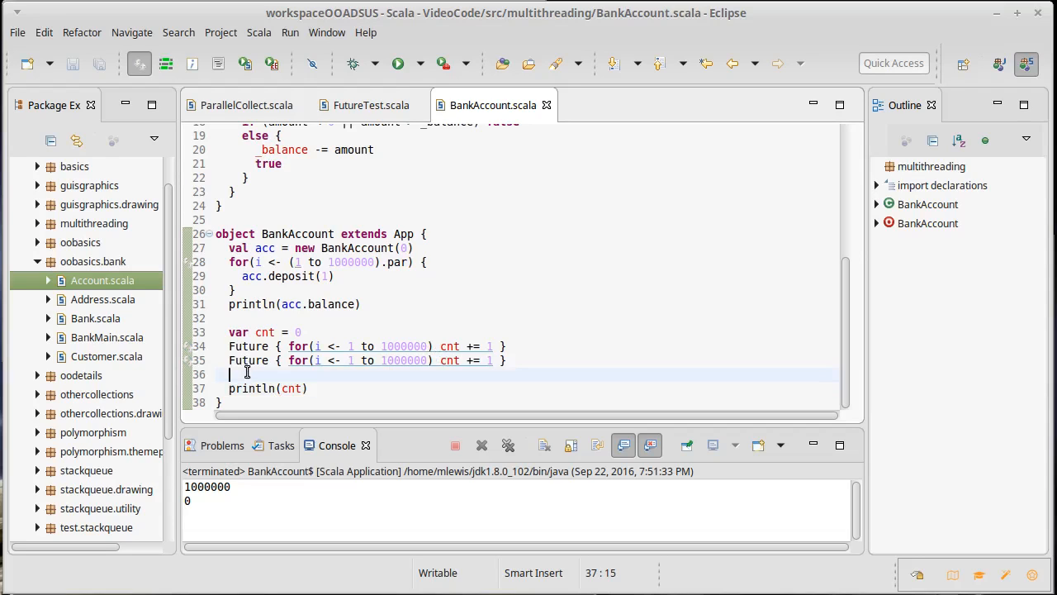
type("Thread")
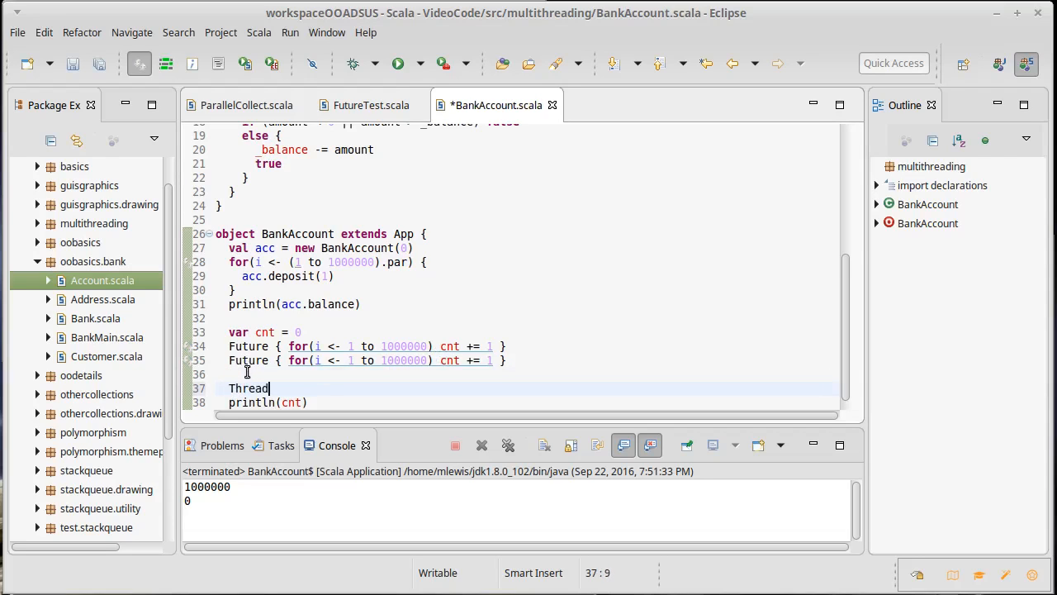
type(".sleep")
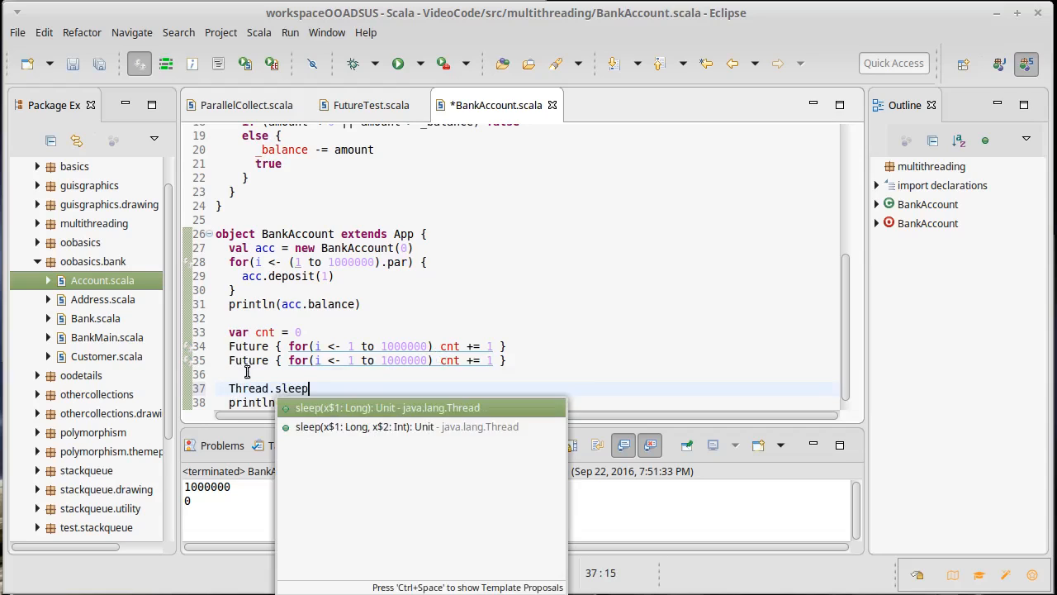
type("(1000)")
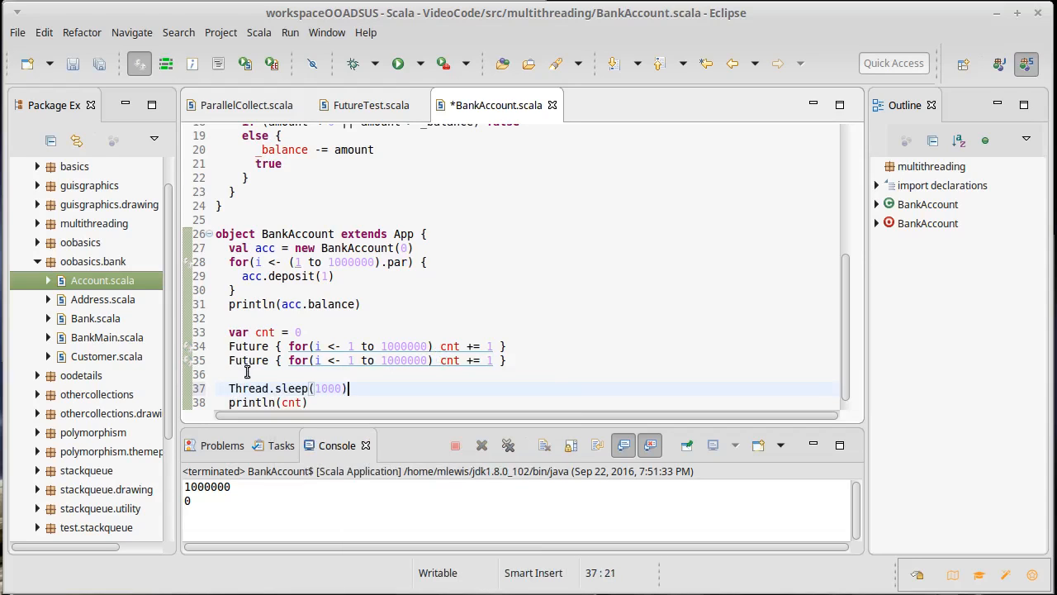
key("ctrl+s")
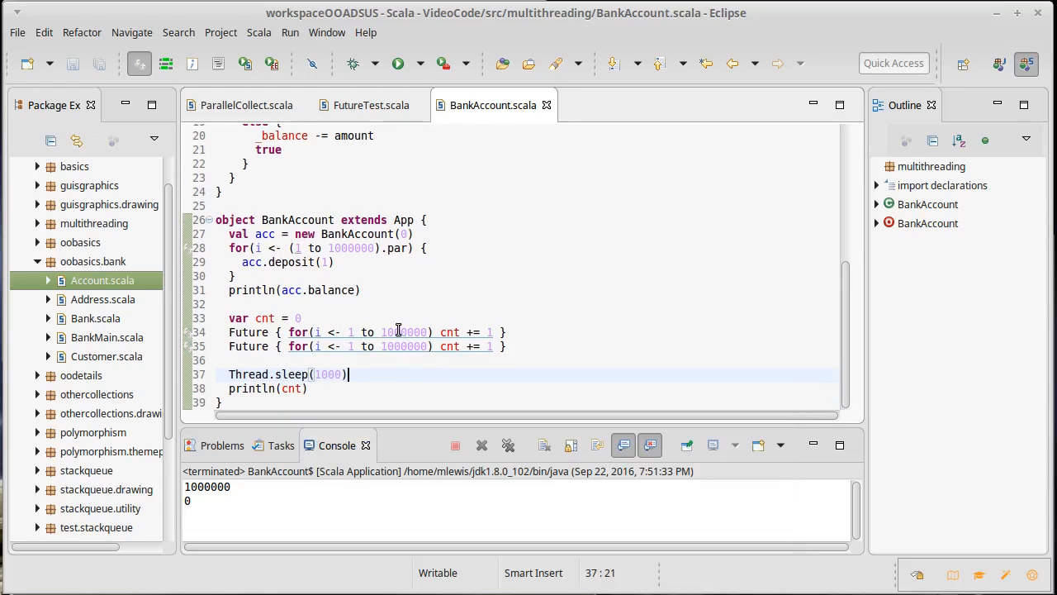
mouse_move(496, 346)
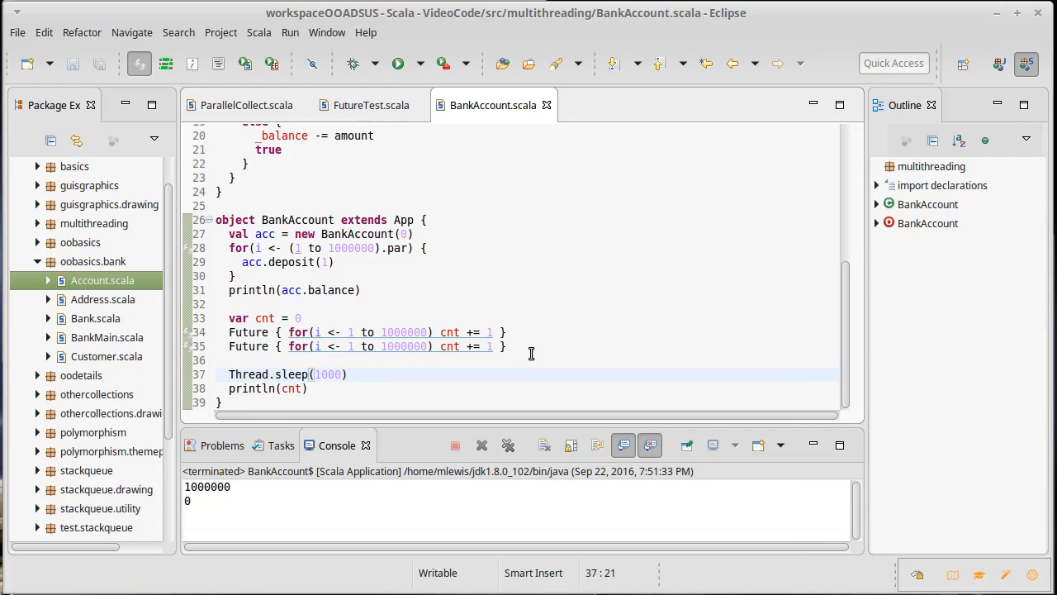
left_click(397, 62)
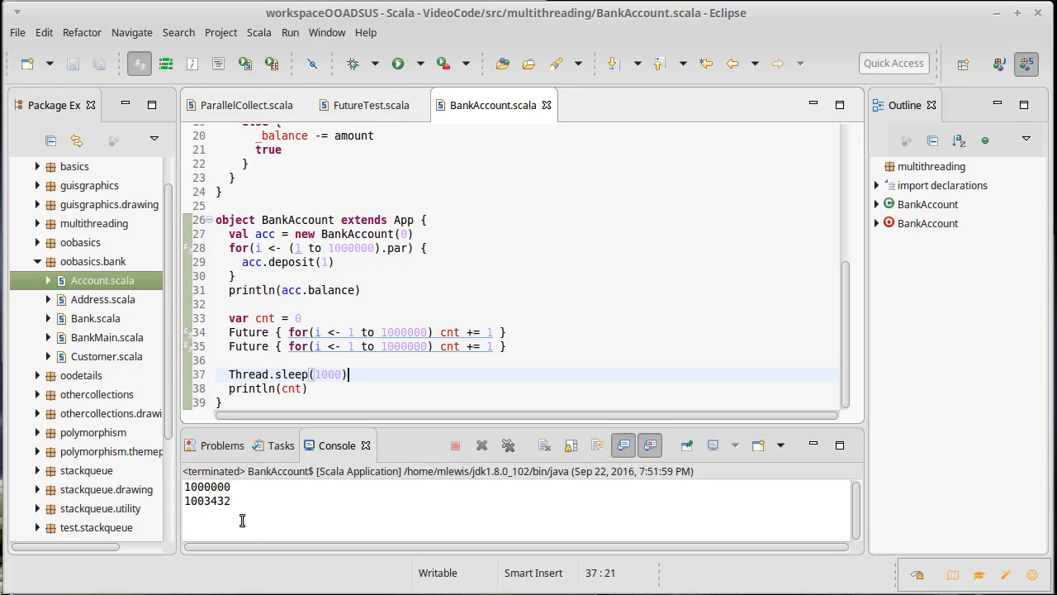
mouse_move(456, 347)
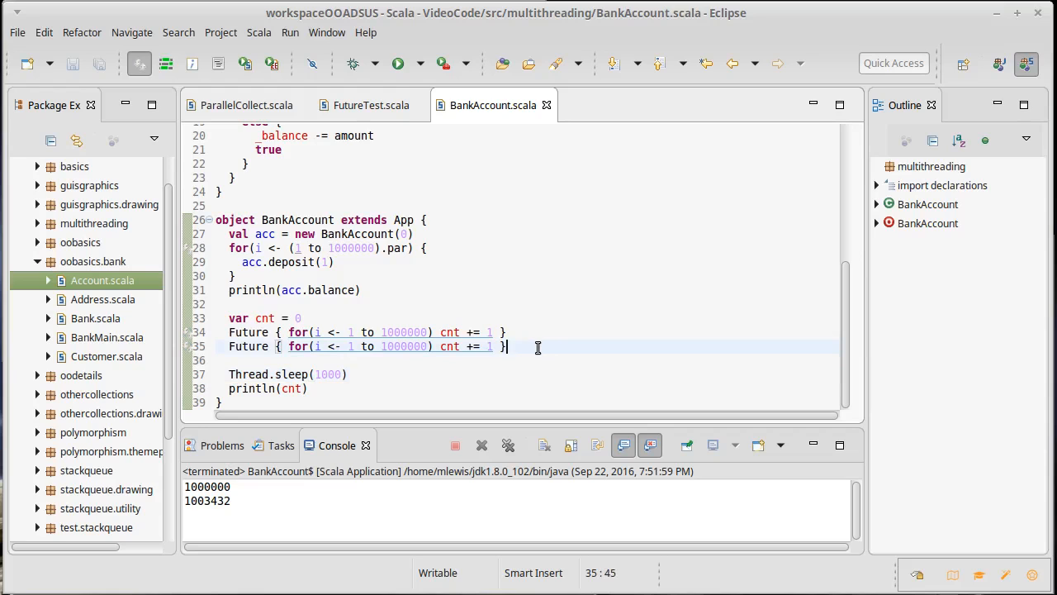
Append .foreach callbacks printing "f1 done" and "f2 done" to the Futures, save and rerun.
left_click(509, 333)
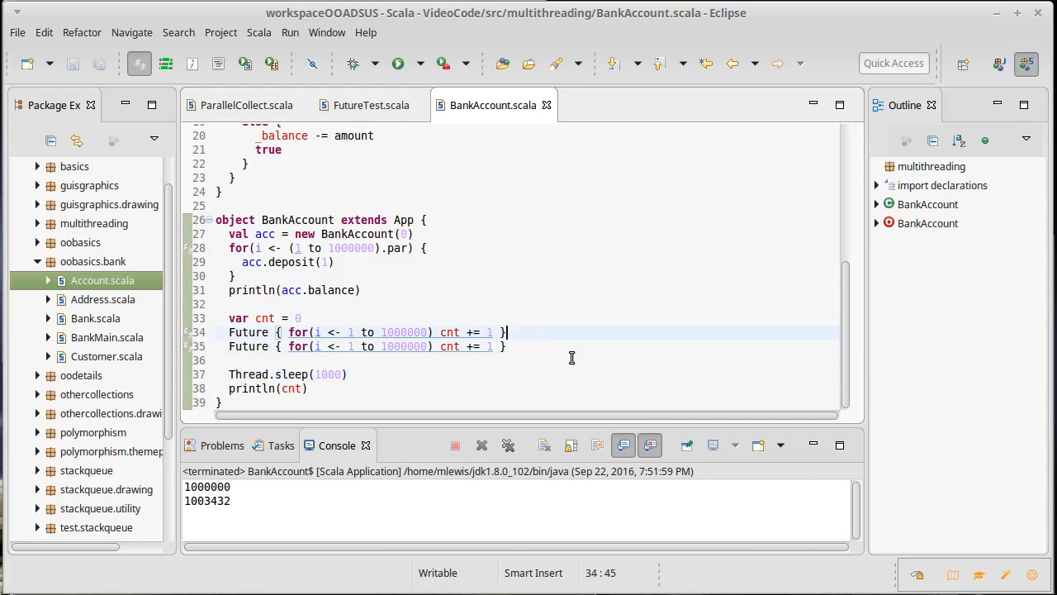
type(".foreach {  => ???")
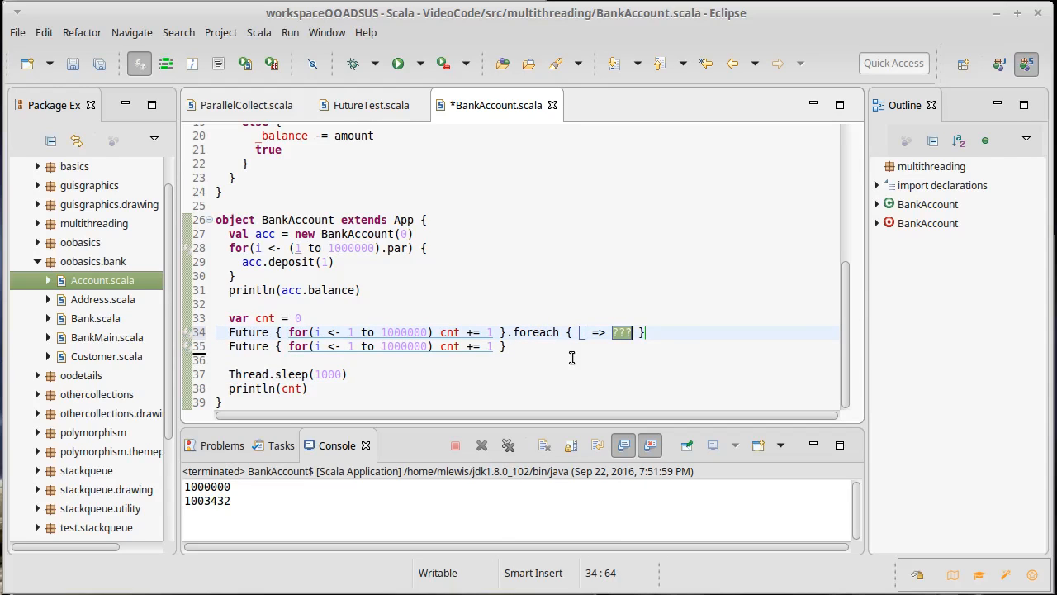
type("println(\"")
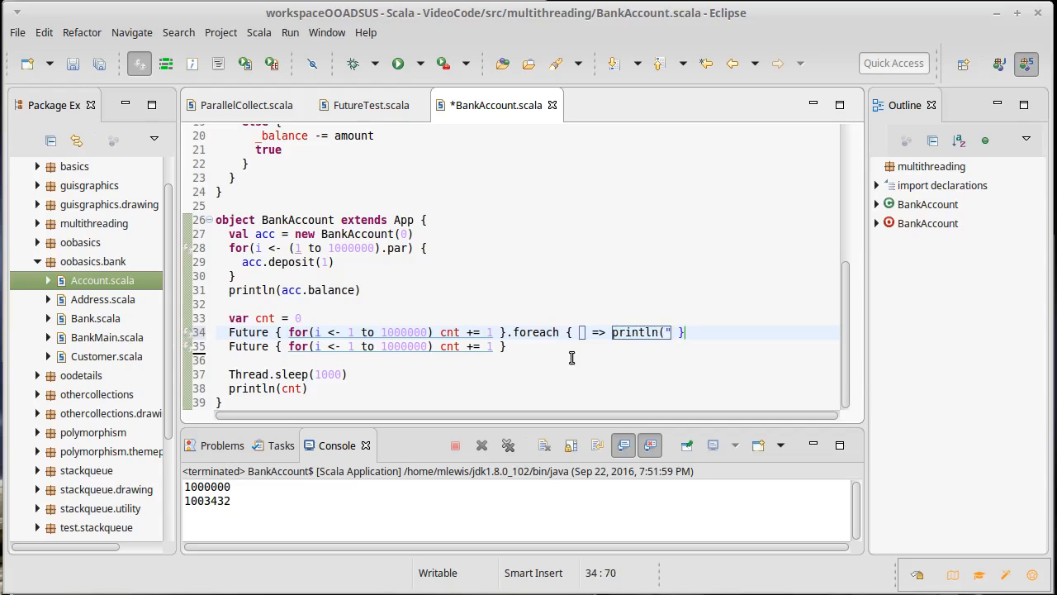
type("f1 done")
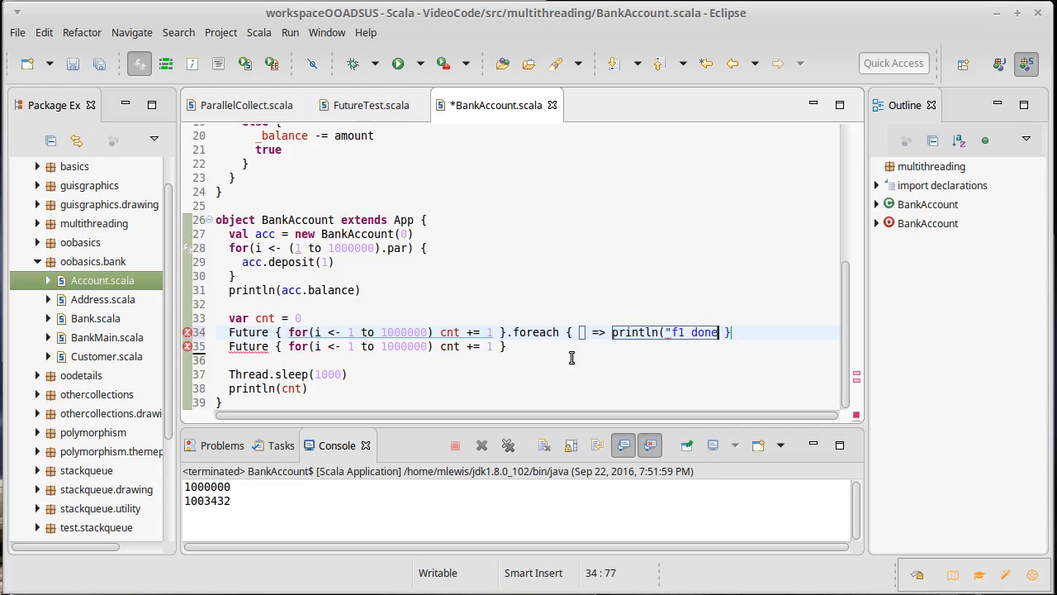
type("\")")
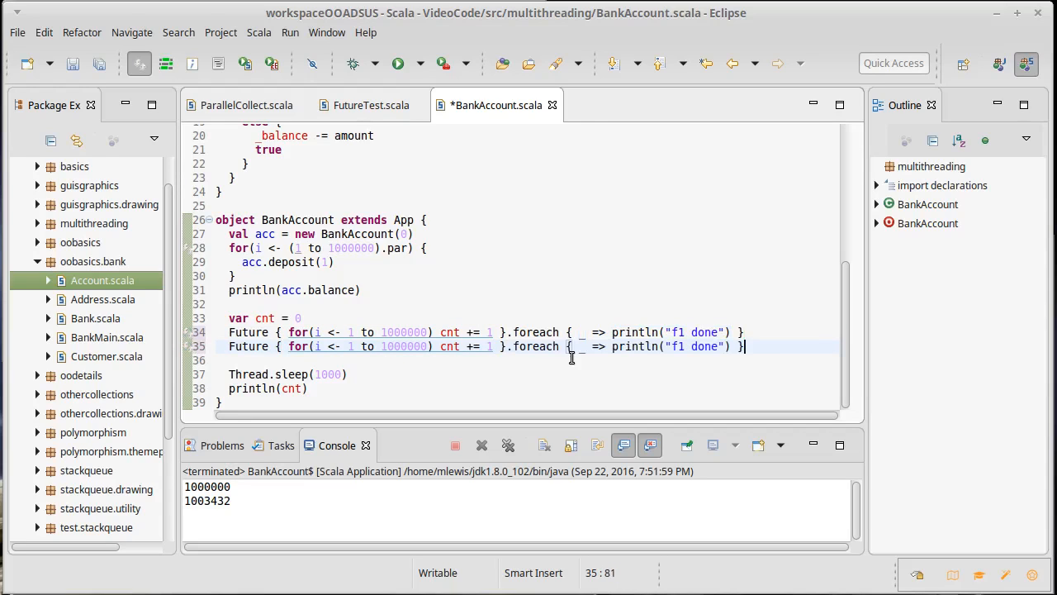
type("f2")
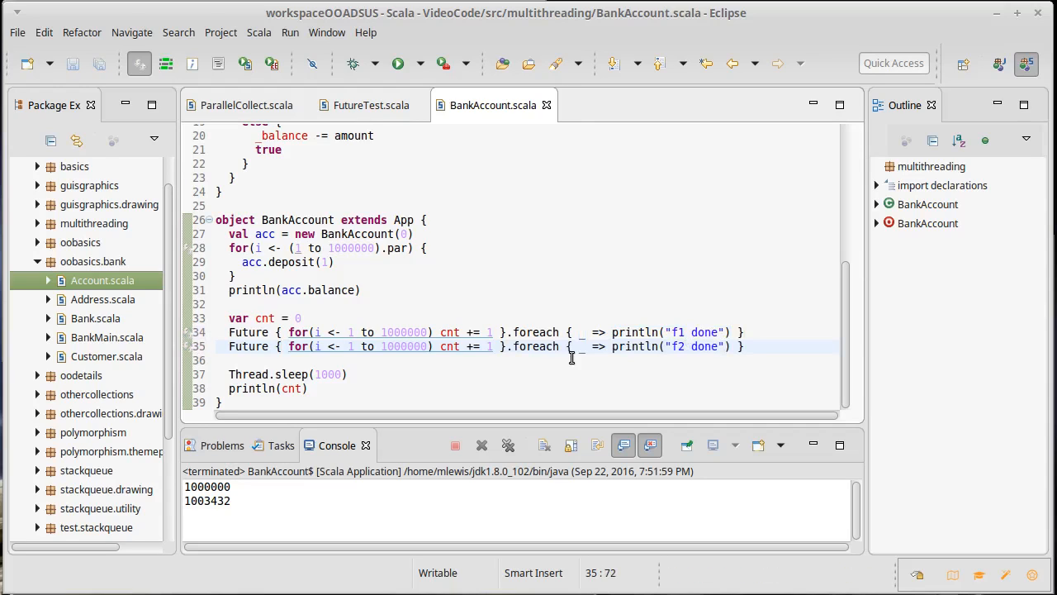
left_click(681, 347)
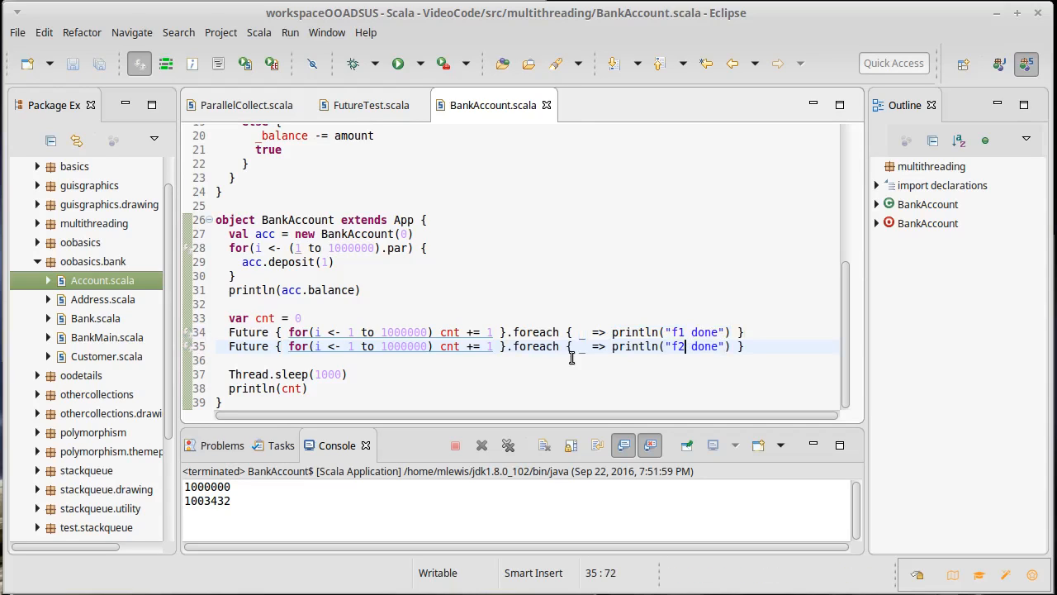
left_click(398, 63)
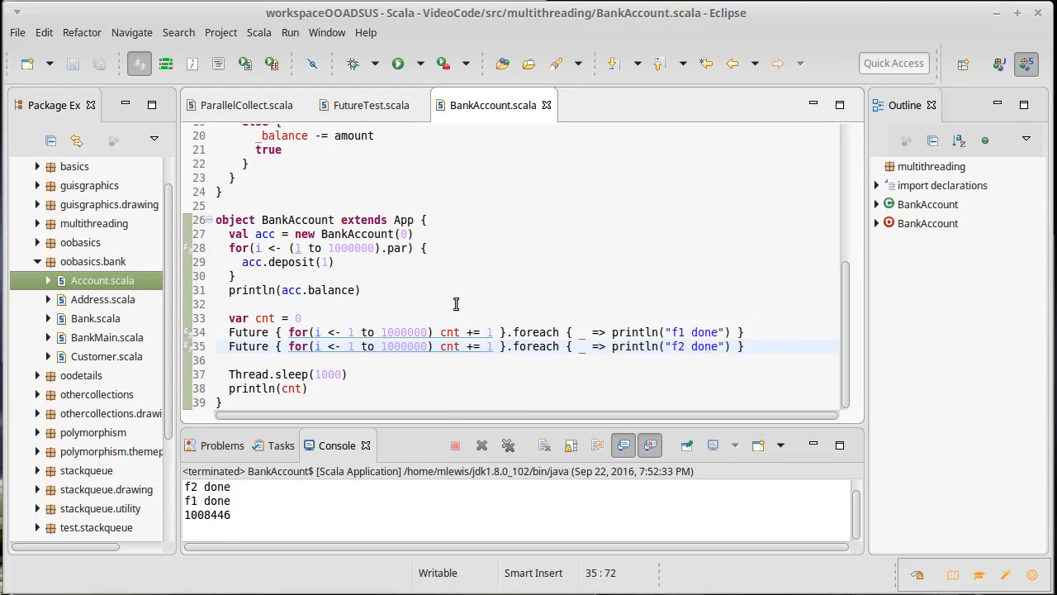
mouse_move(433, 376)
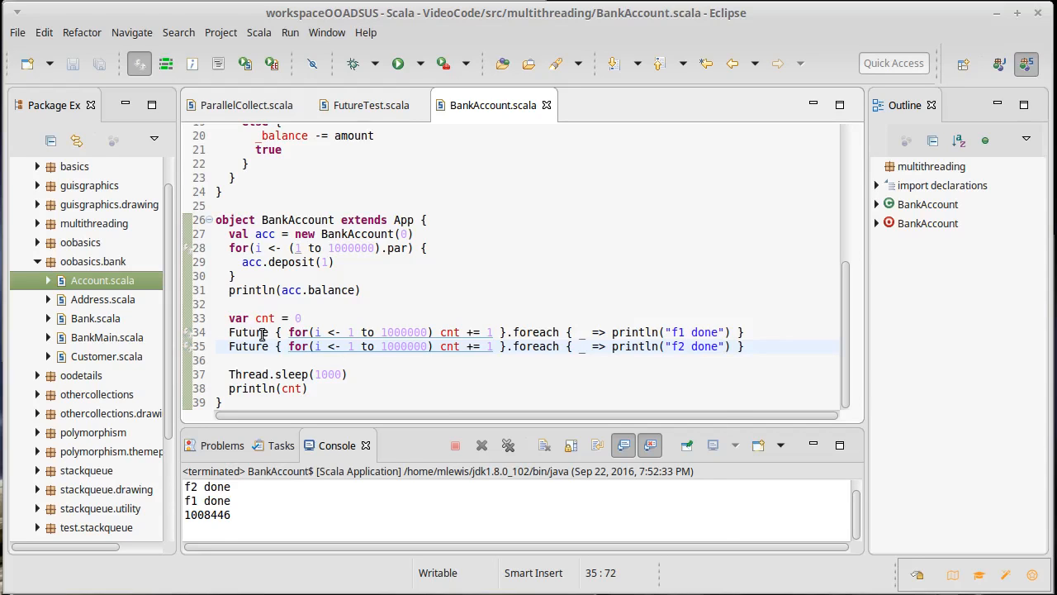
mouse_move(485, 291)
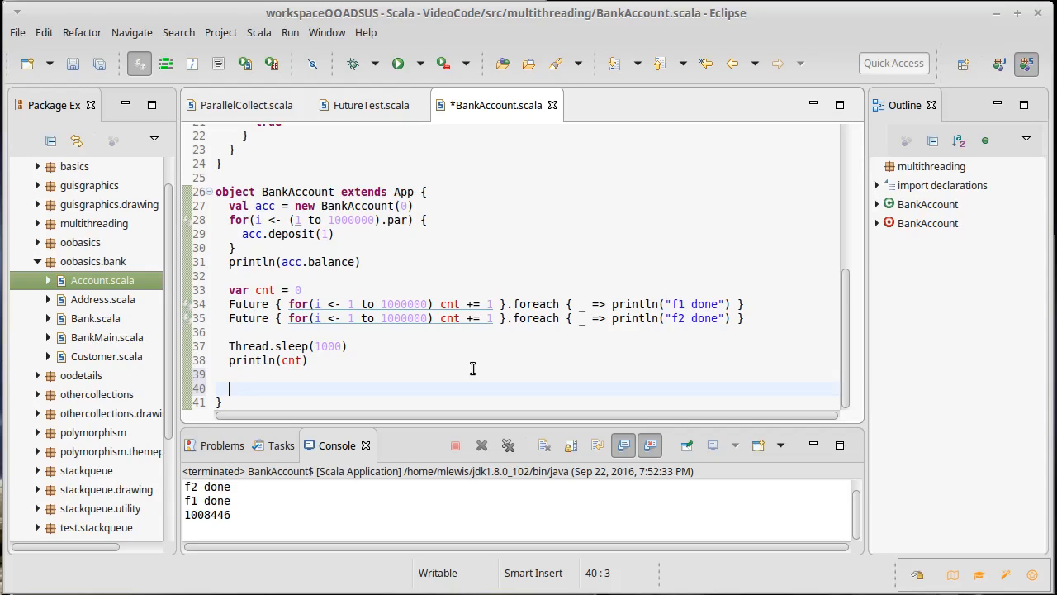
Add import collection.mutable to BankAccount.scala.
type("v")
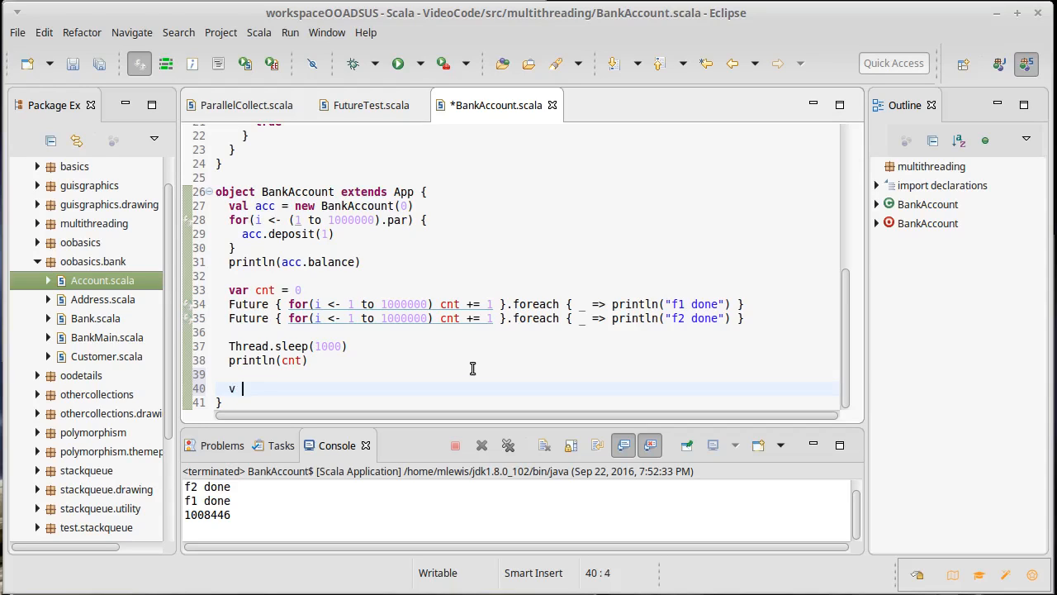
key("BackSpace")
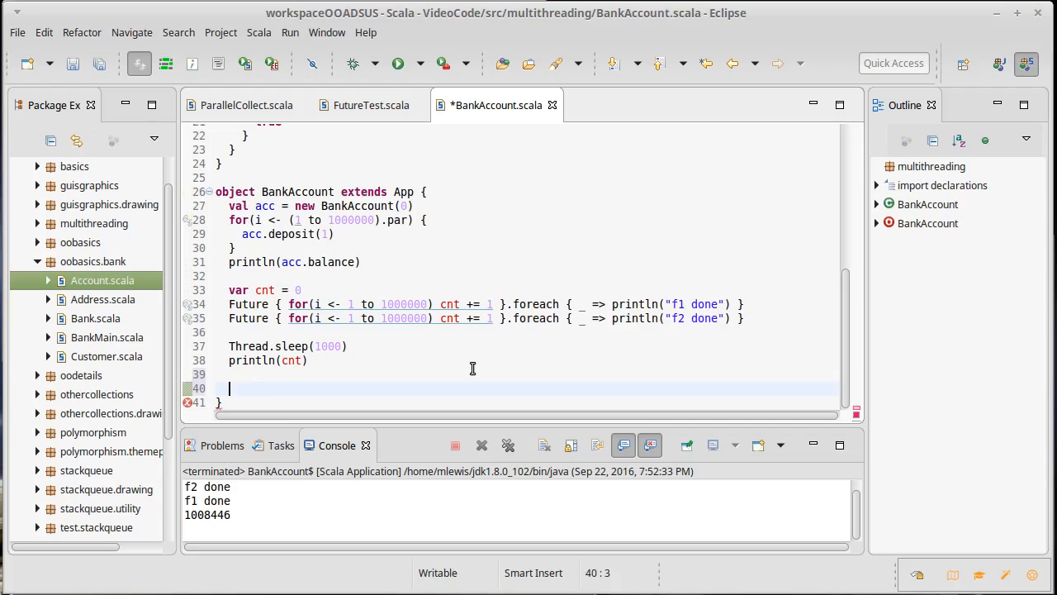
type("import")
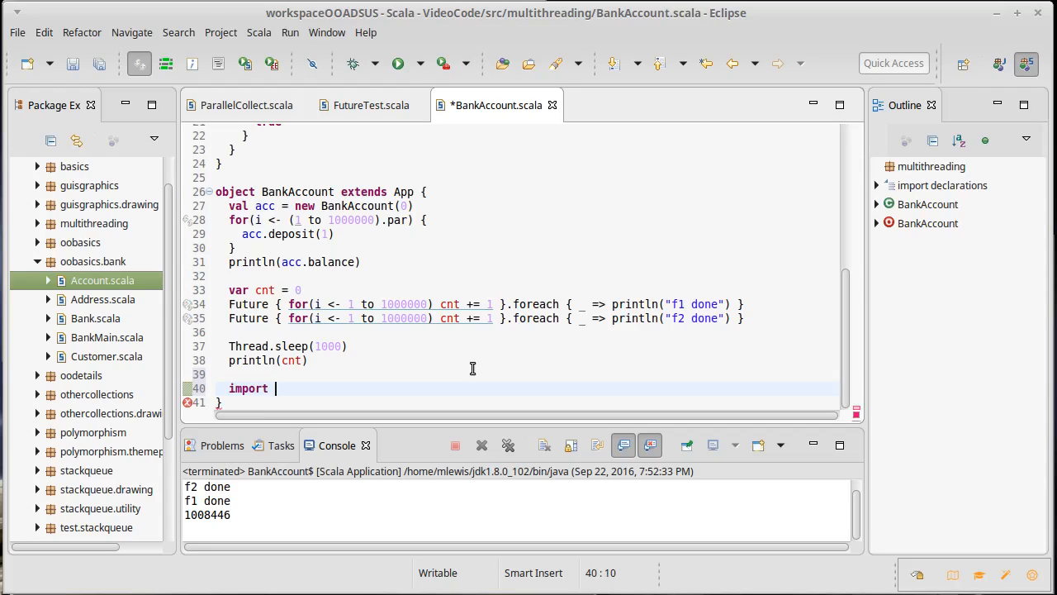
type("collection")
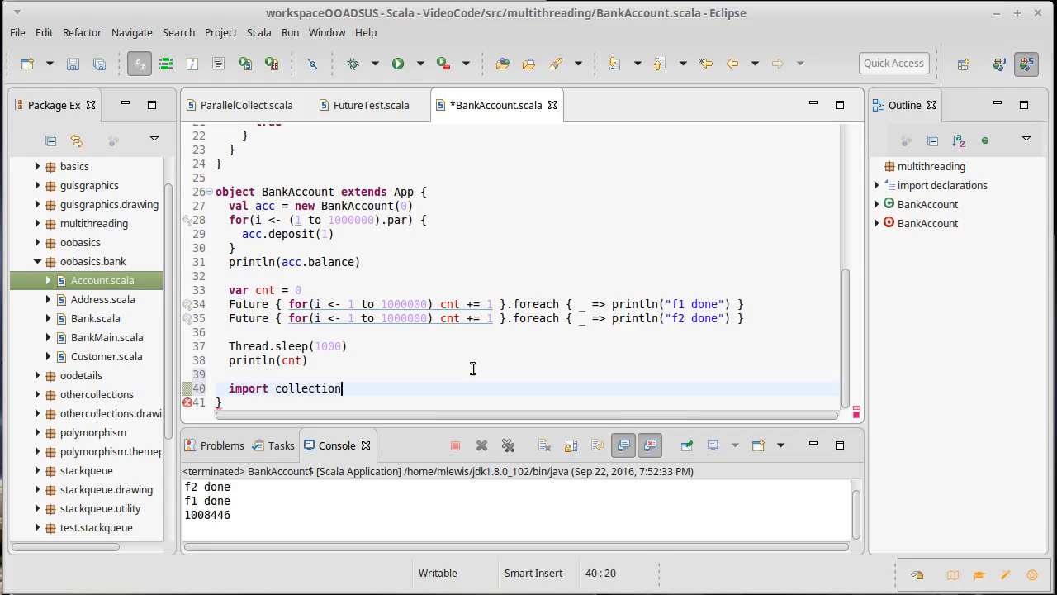
type(".mutable")
type("var")
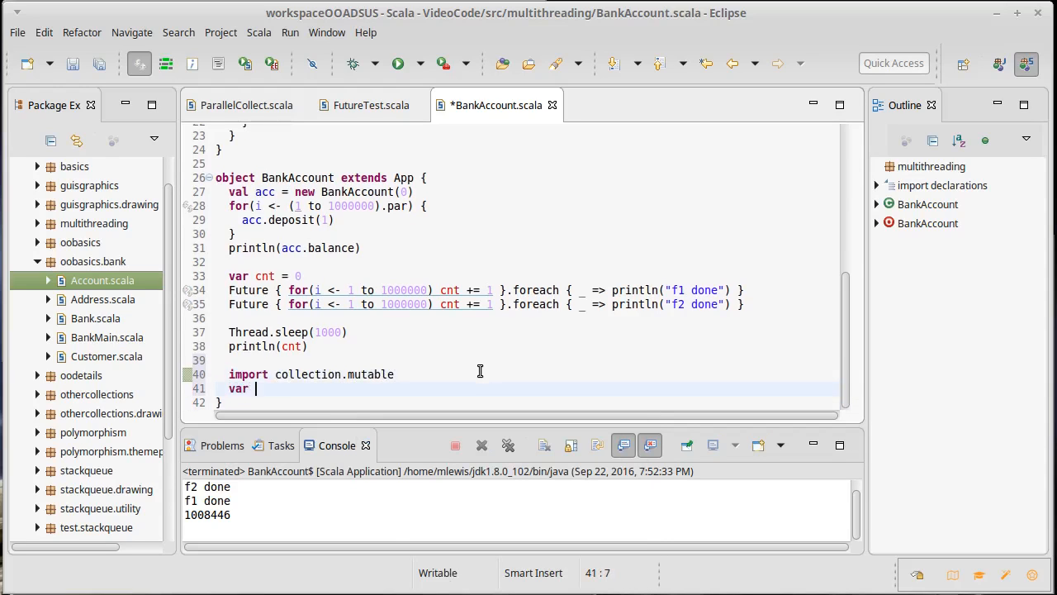
Declare b1 and b2 as empty mutable.Buffer[String]() variables.
type("b1 = m")
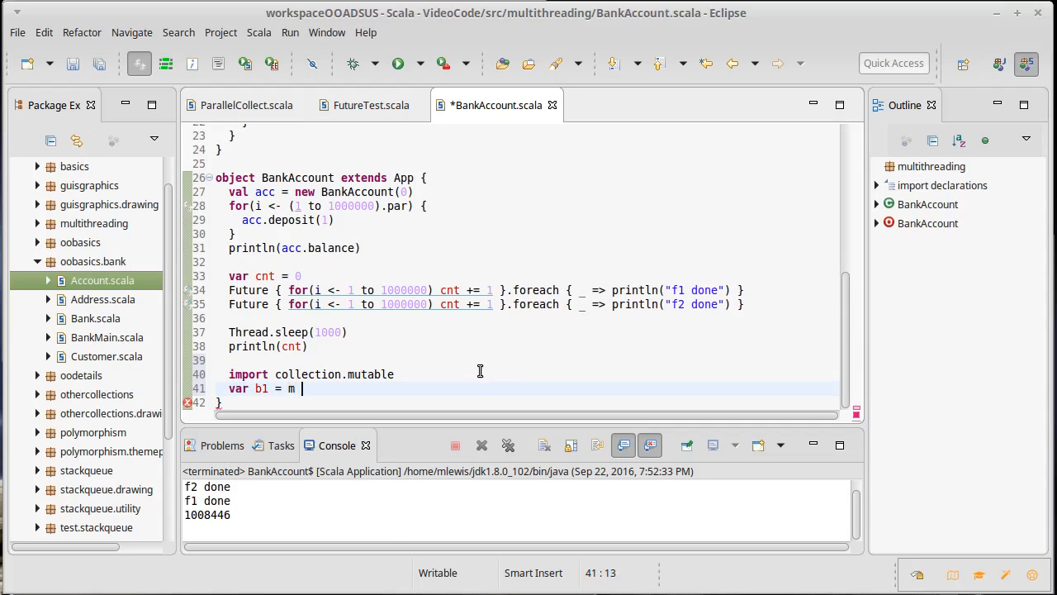
type("utable.Buffer[String")
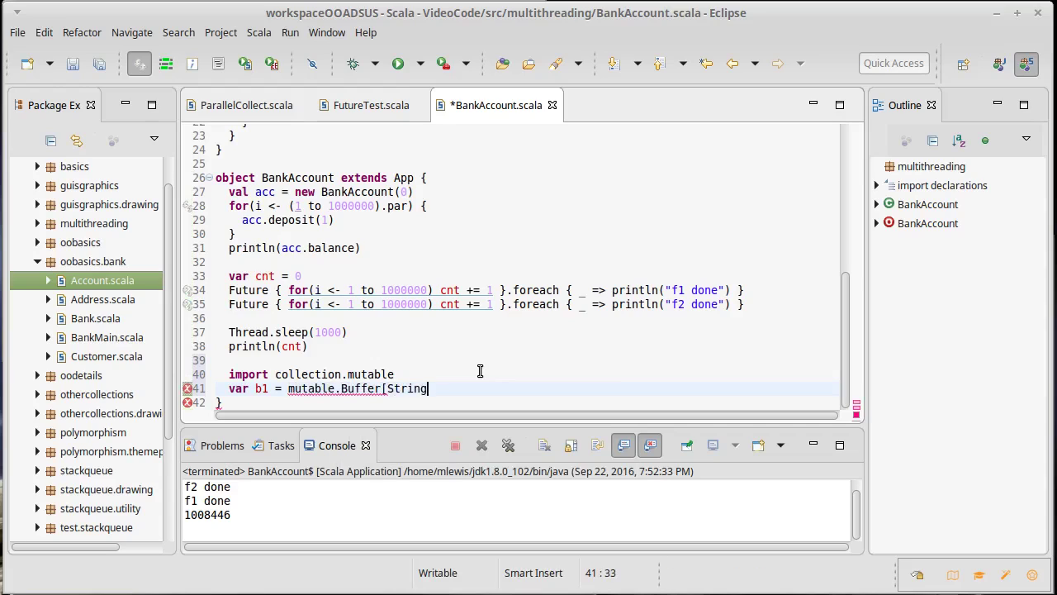
type("](")
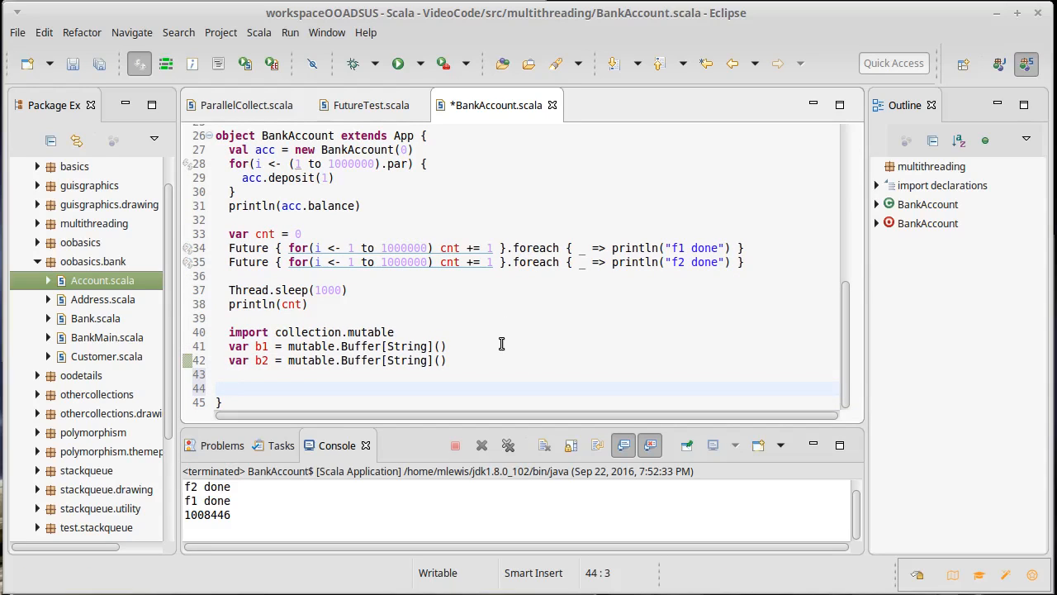
Define def doWork(count: Int): Unit = Thread.sleep(count) and save the file.
type("de")
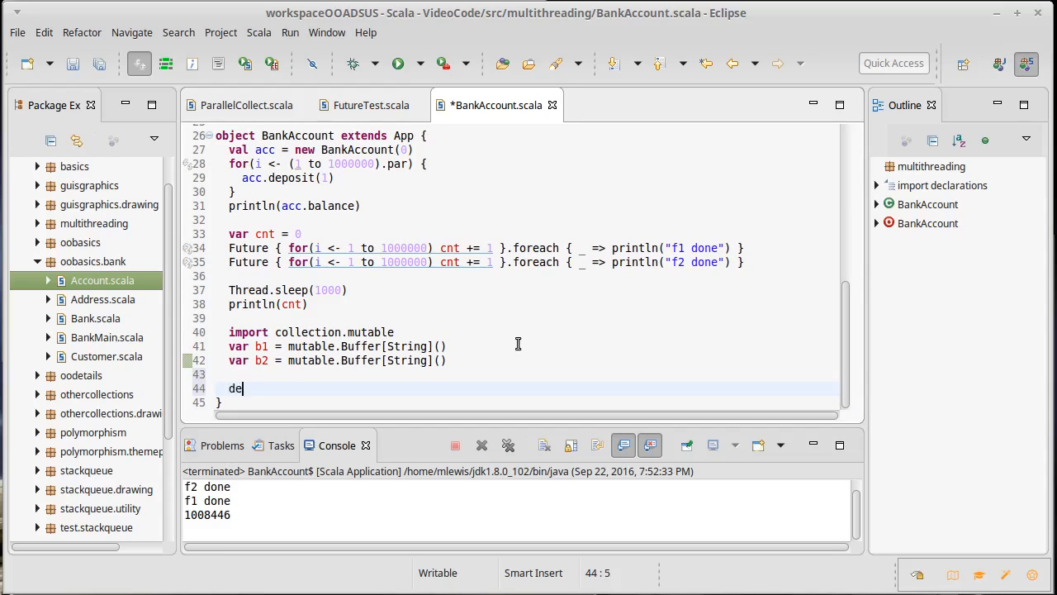
type("f doWo")
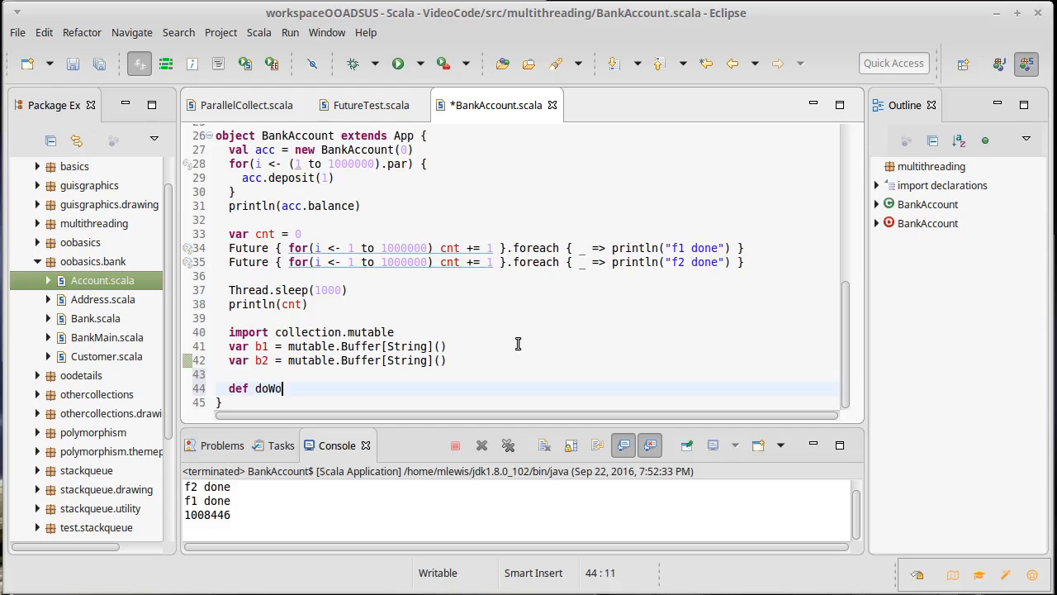
type("rk(")
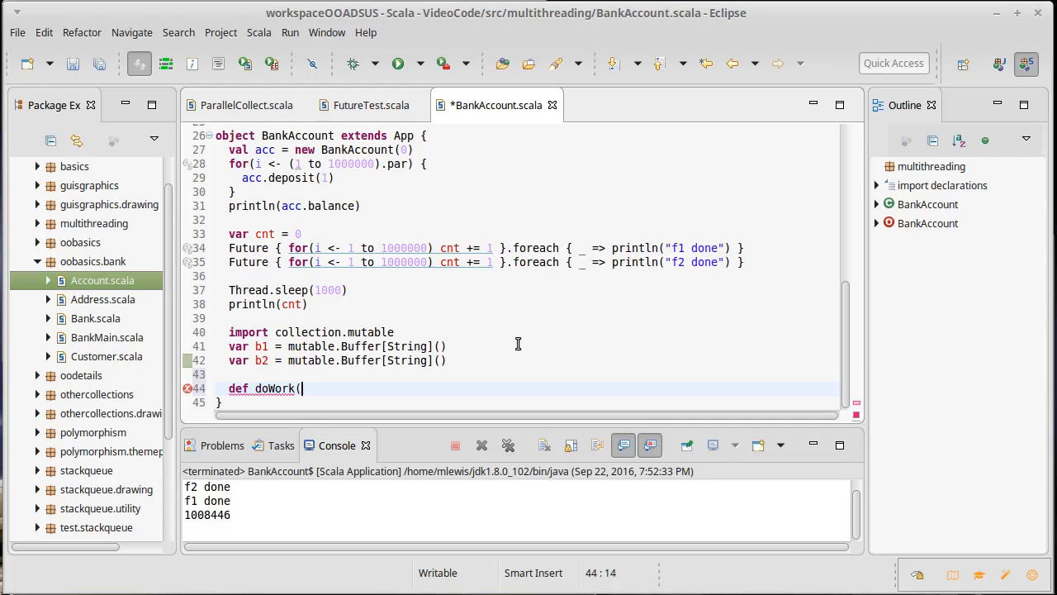
type("count:")
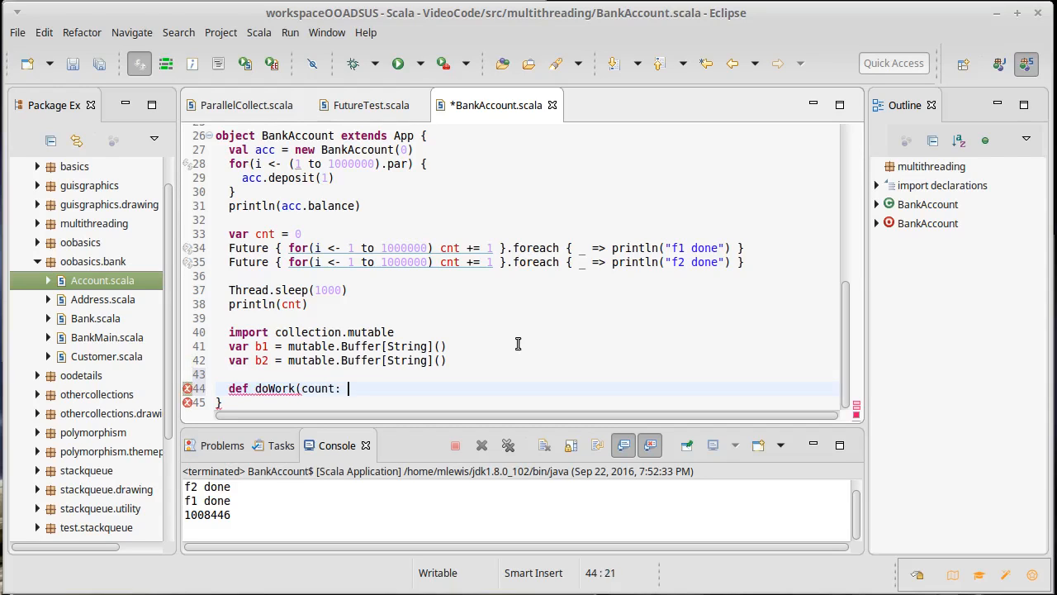
type("Int): Unit =")
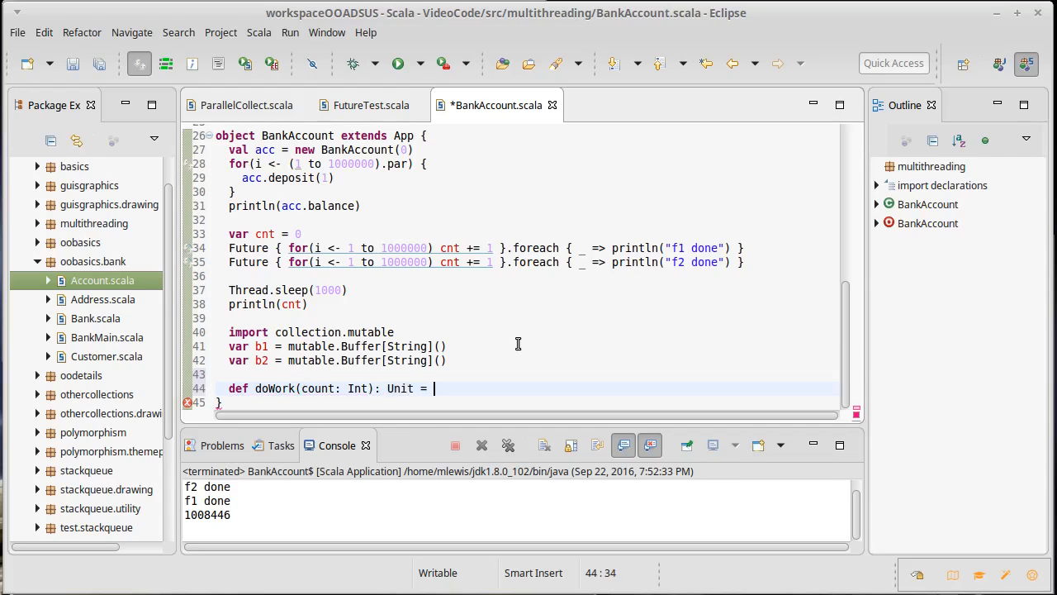
type("Thread.")
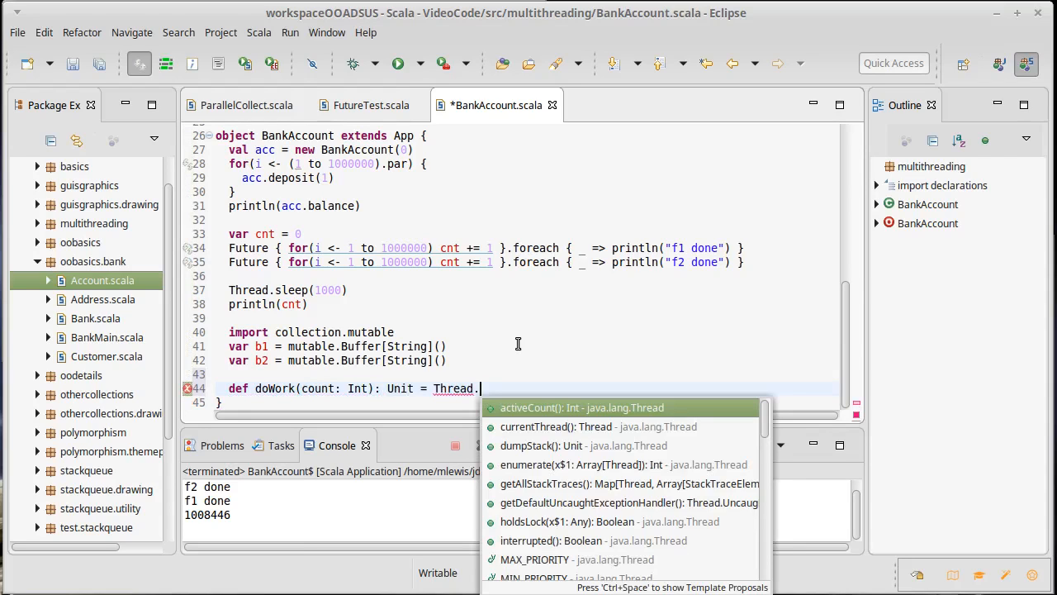
type("sleep(")
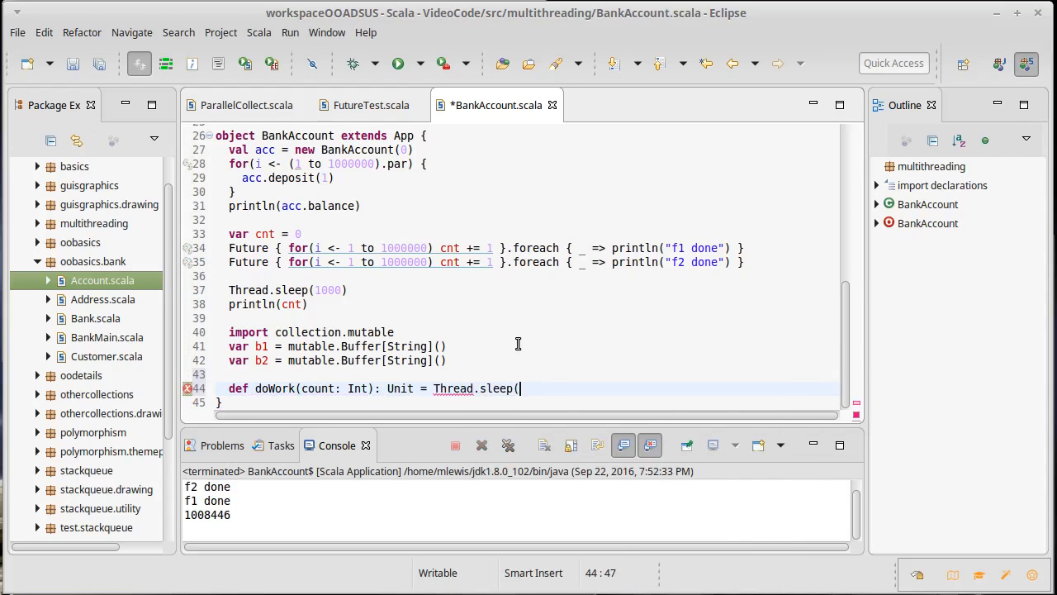
type("count)")
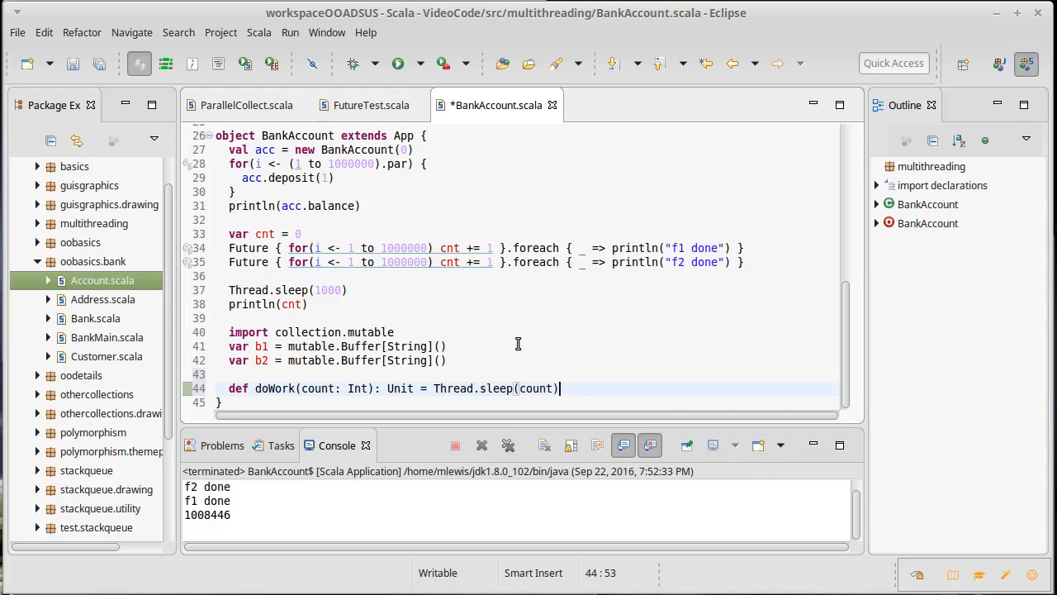
key("ctrl+s")
type("def useBu")
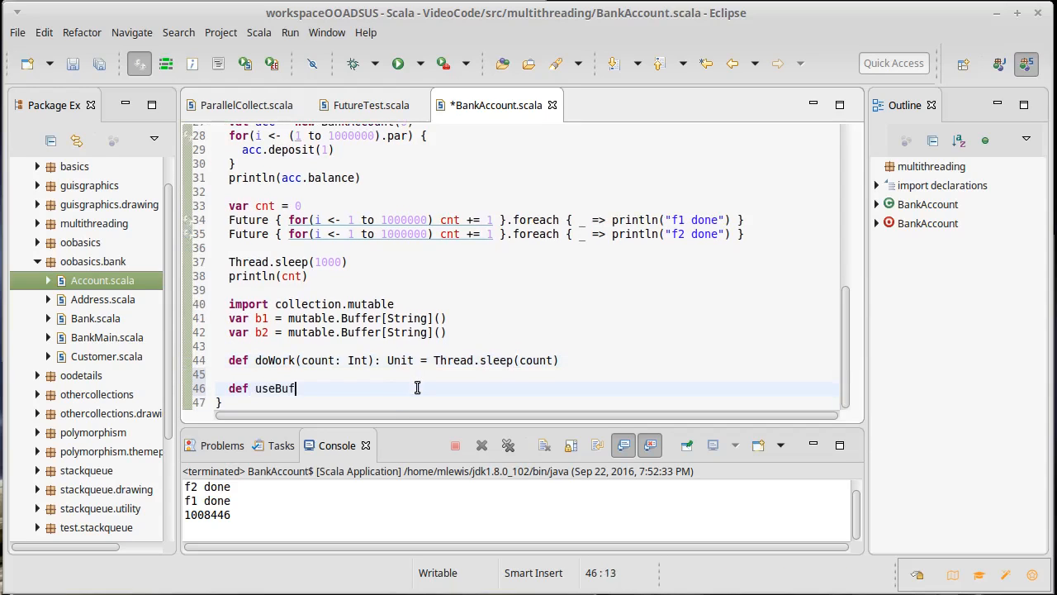
Write useBuffers(buf1: mutable.Buffer[String], buf2: mutable.Buffer[String]): Unit = { with an empty body.
type("fers(")
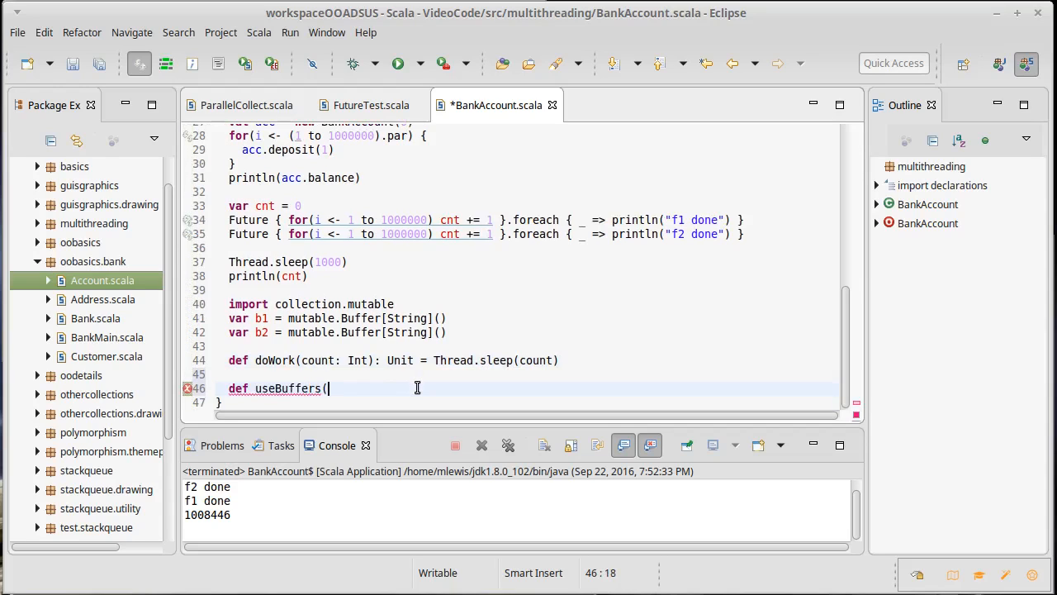
type("buf1")
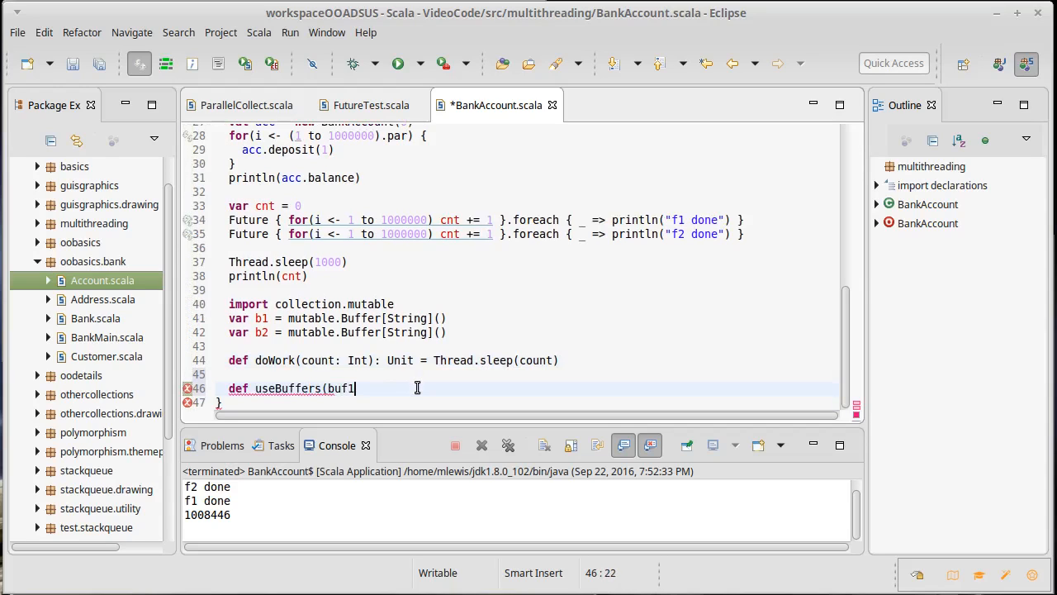
type(": m")
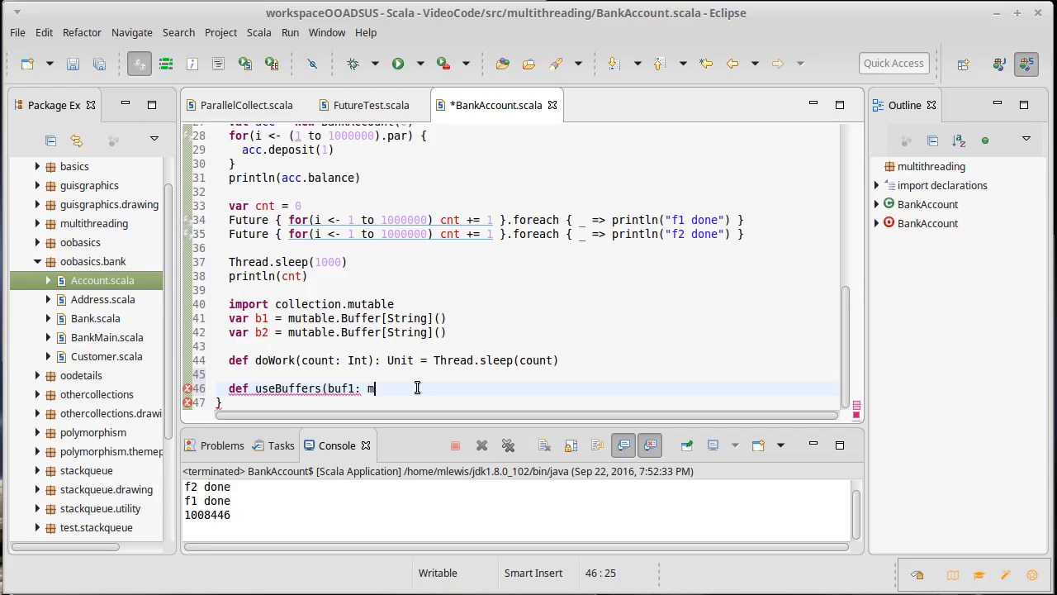
type("utable.")
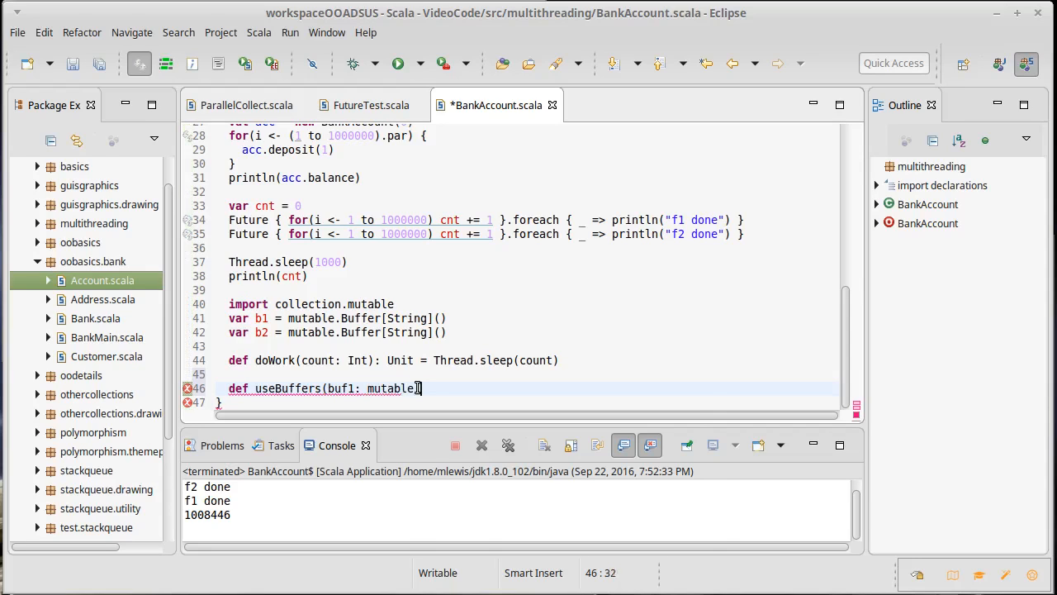
type("Buffer[S")
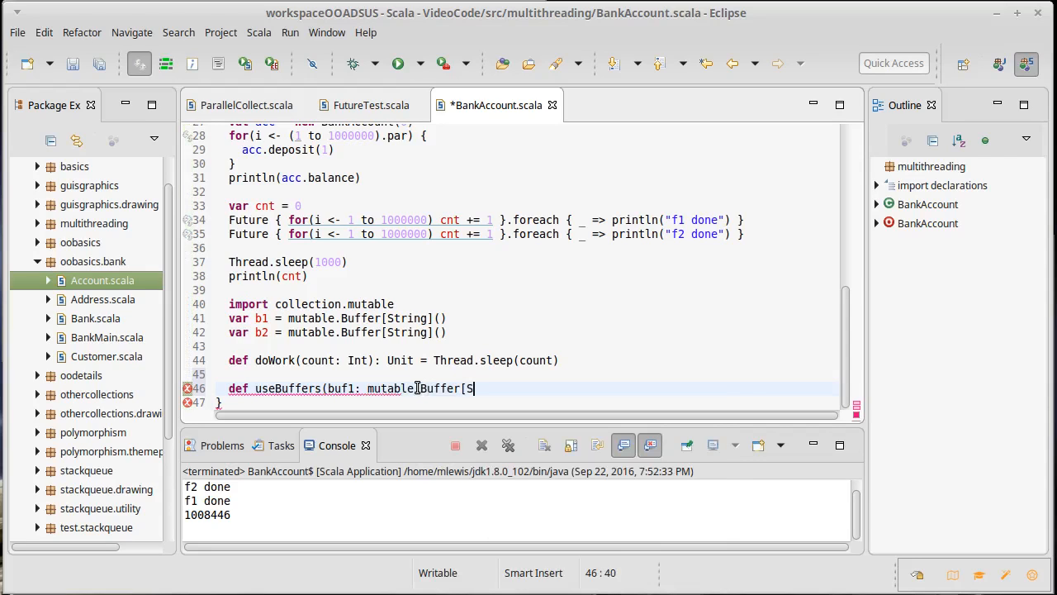
type("tring]")
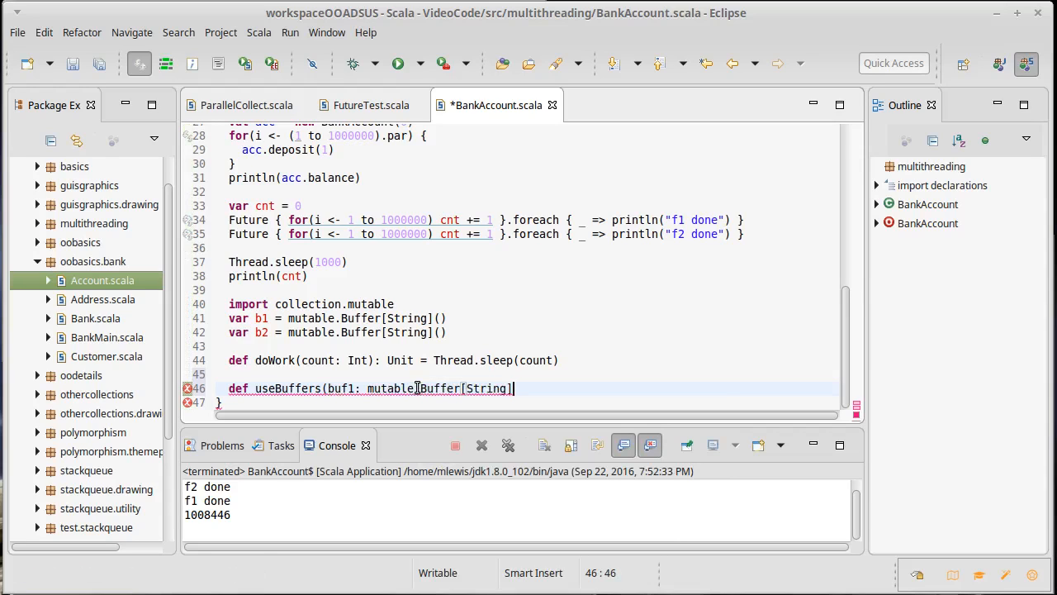
type(", buf2: mutable.Buffer[String]")
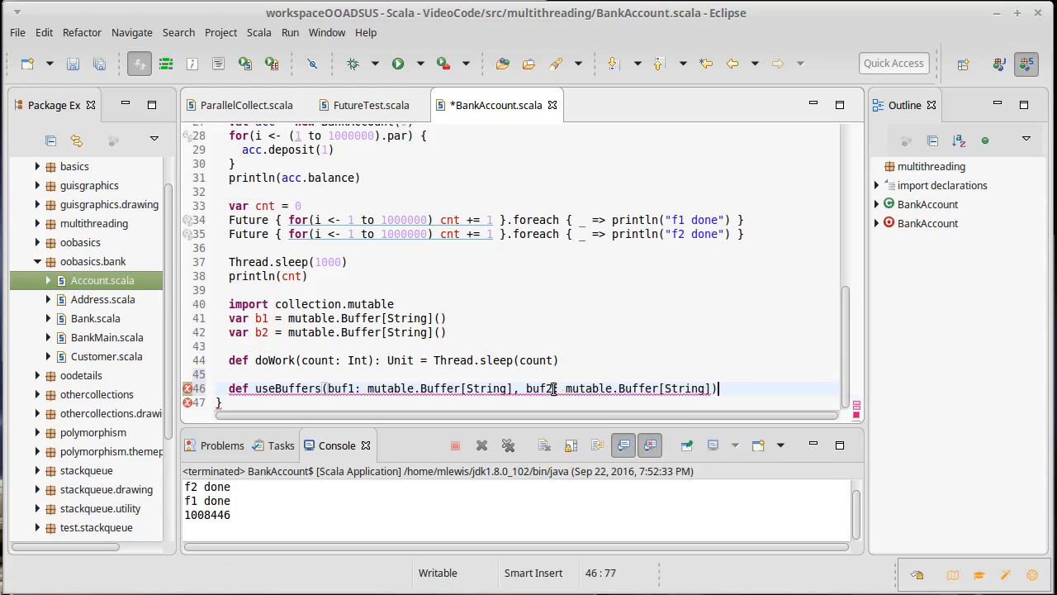
type(": Unit")
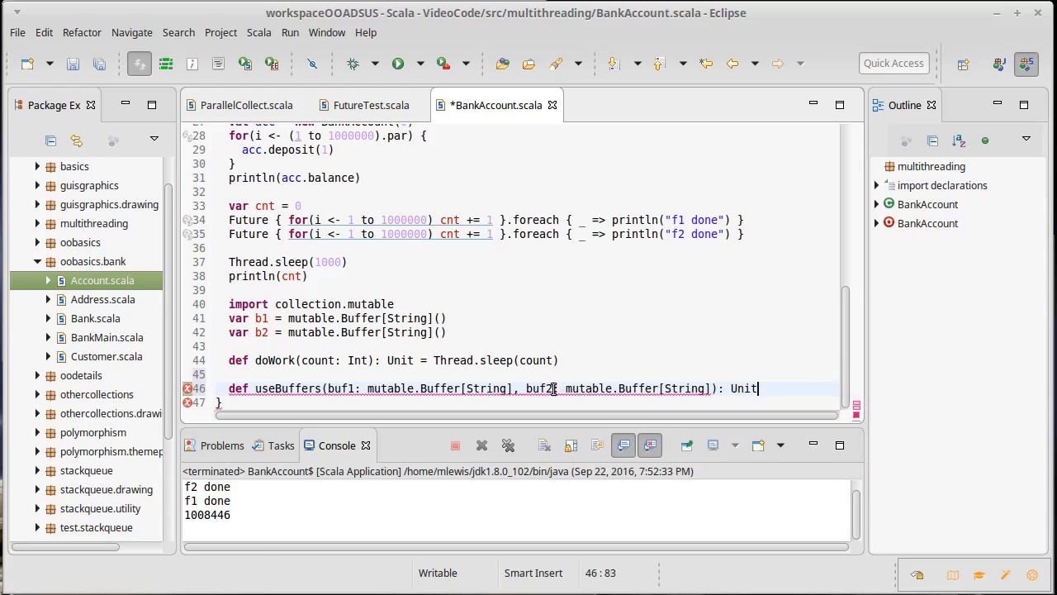
type("= {")
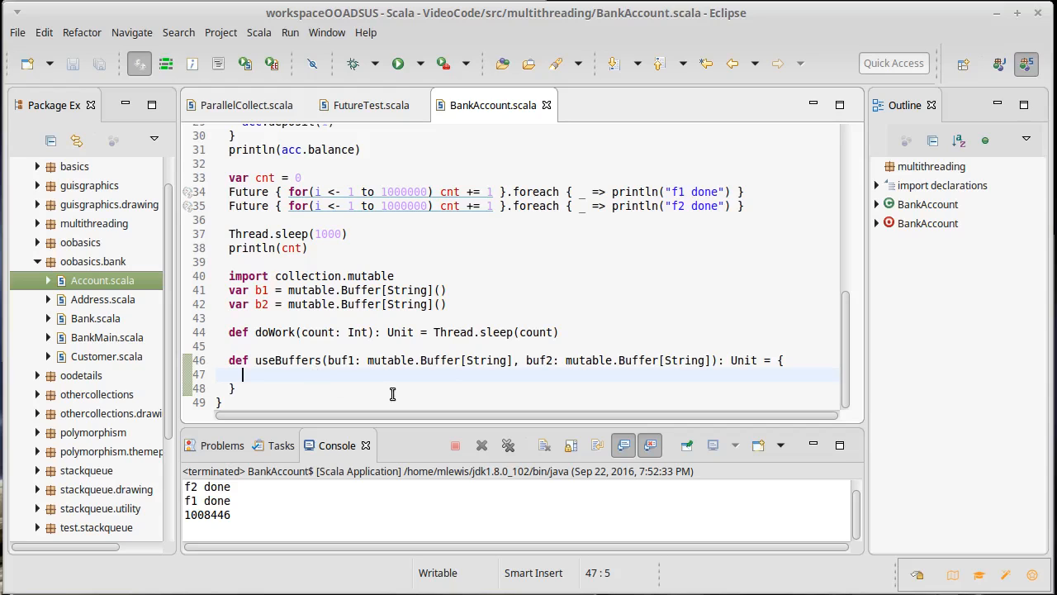
Nest buf1.synchronized { doWork(1000); buf2.synchronized { doWork(1000) } } inside useBuffers.
type("buf1.synchronized {")
type("do")
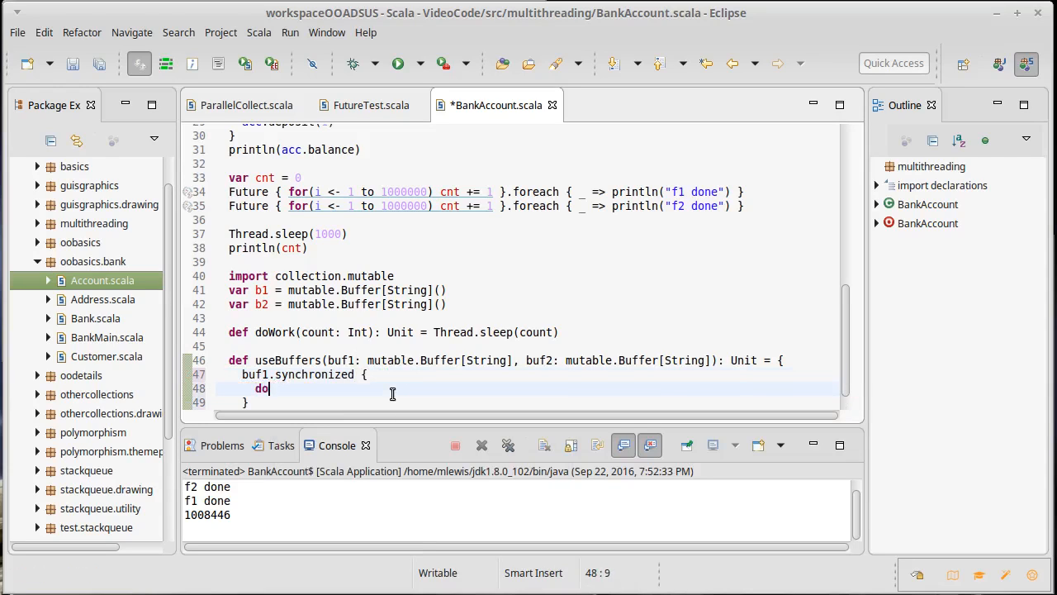
type("Work(1000")
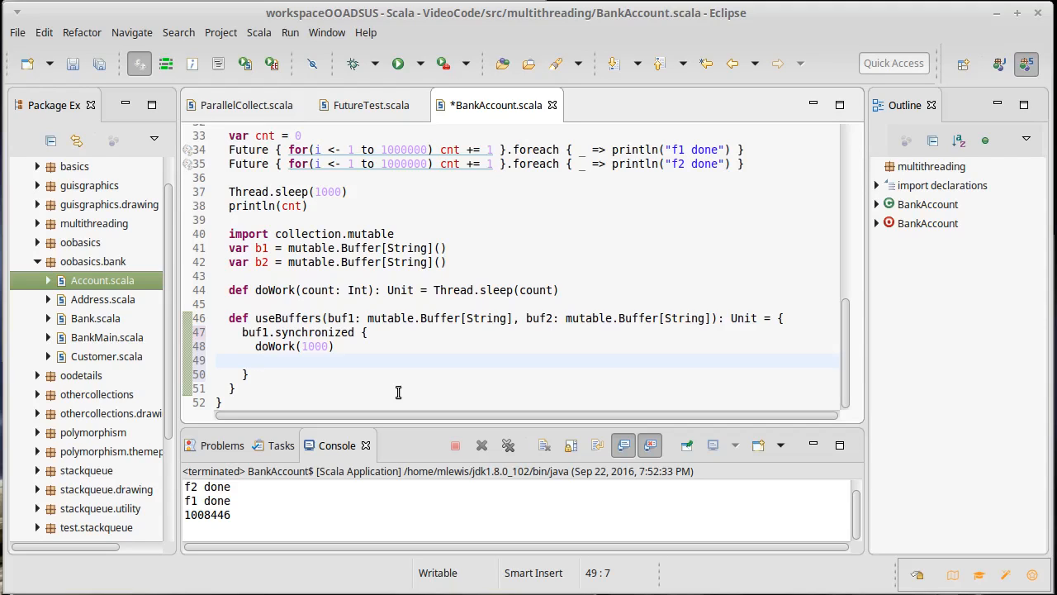
left_click(258, 360)
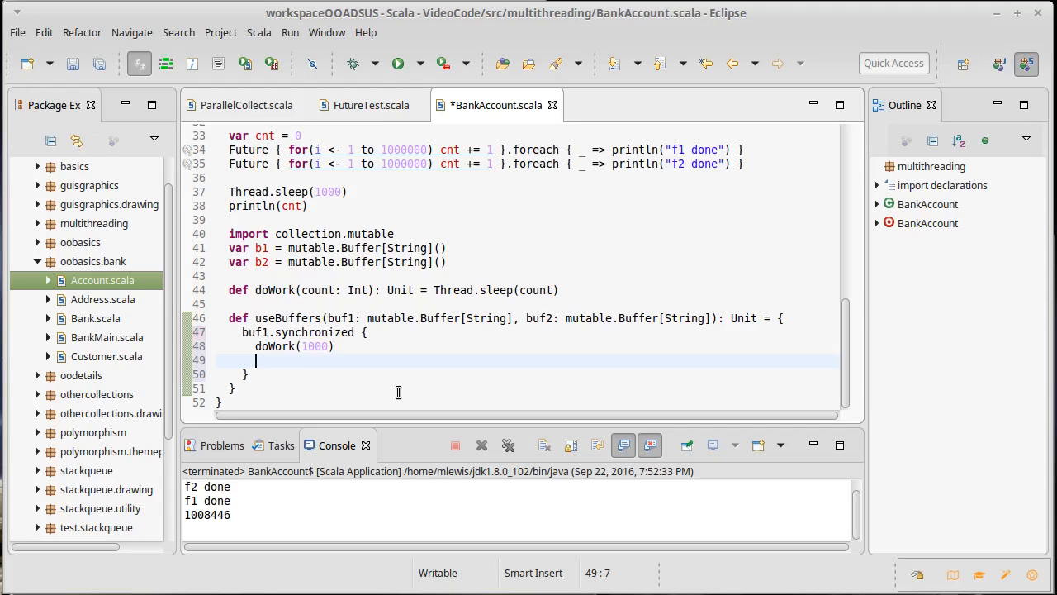
type("buf2.sy")
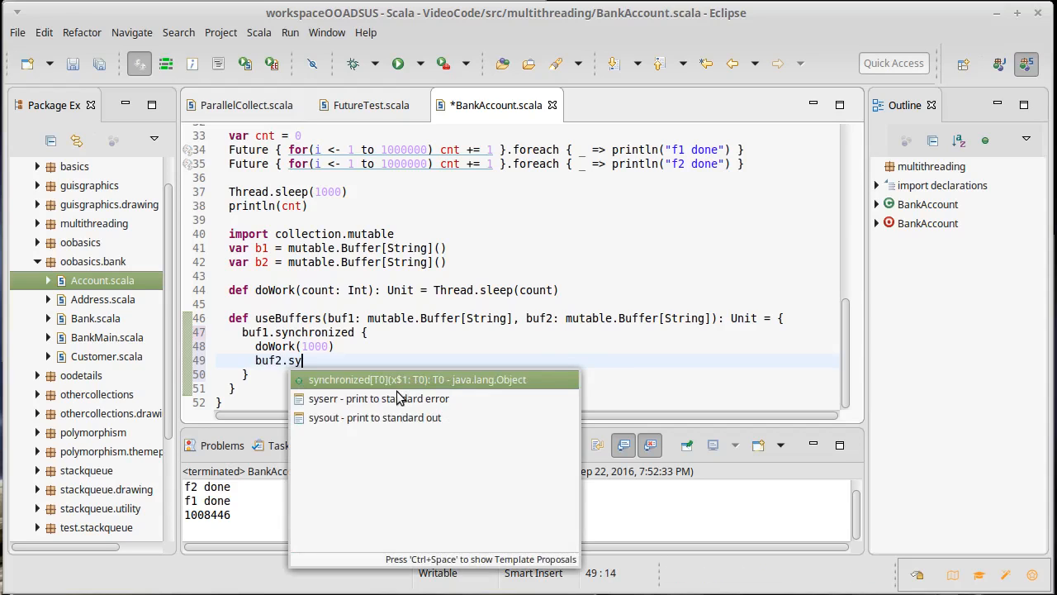
left_click(400, 379)
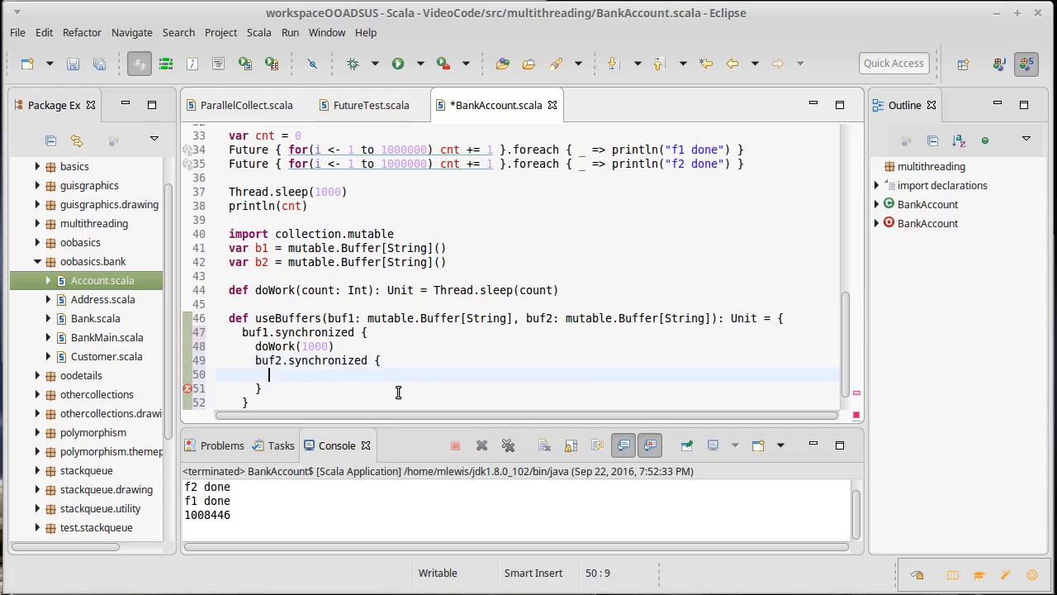
type("doWork(1000")
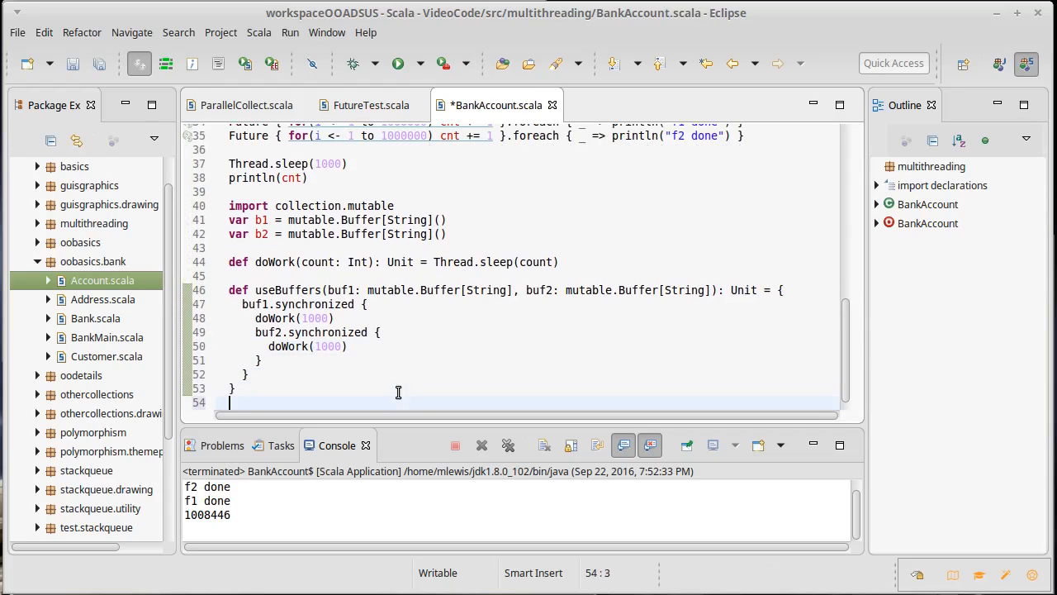
Start a Future { useBuffers(b1, b2) } line in main.
type("f")
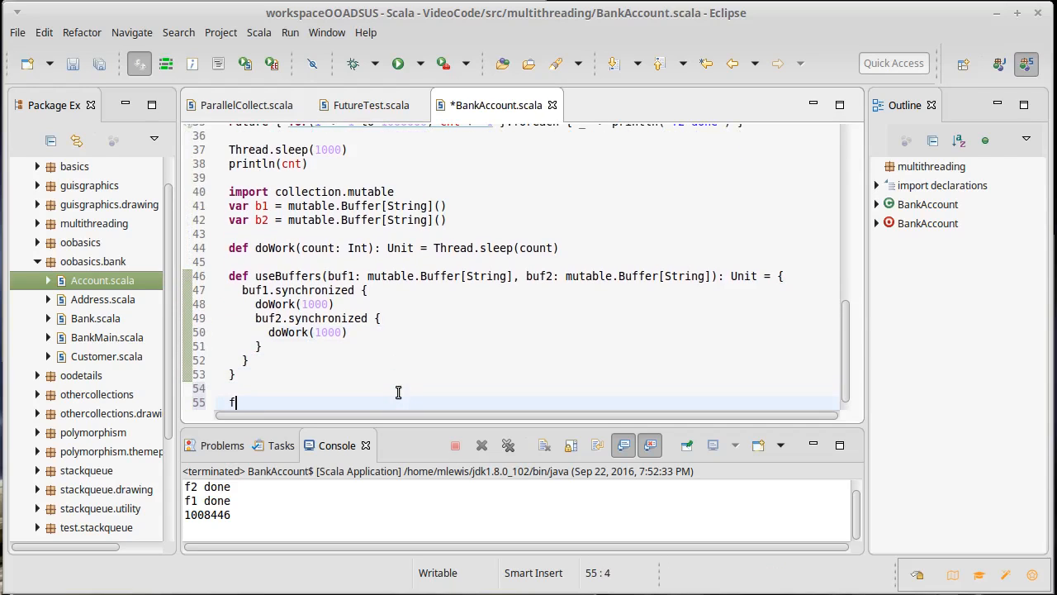
key("BackSpace")
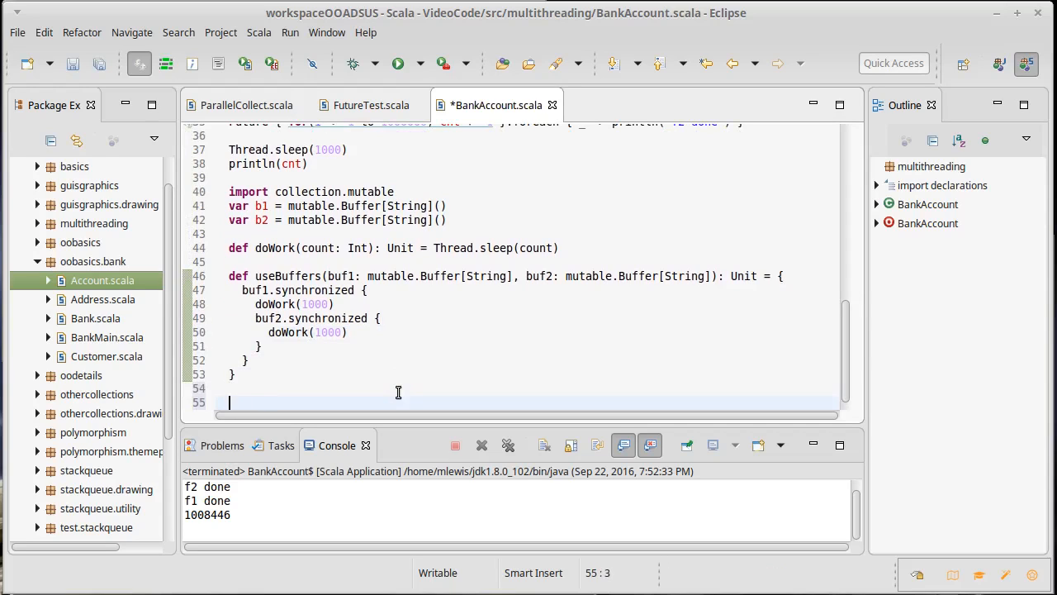
type("Future")
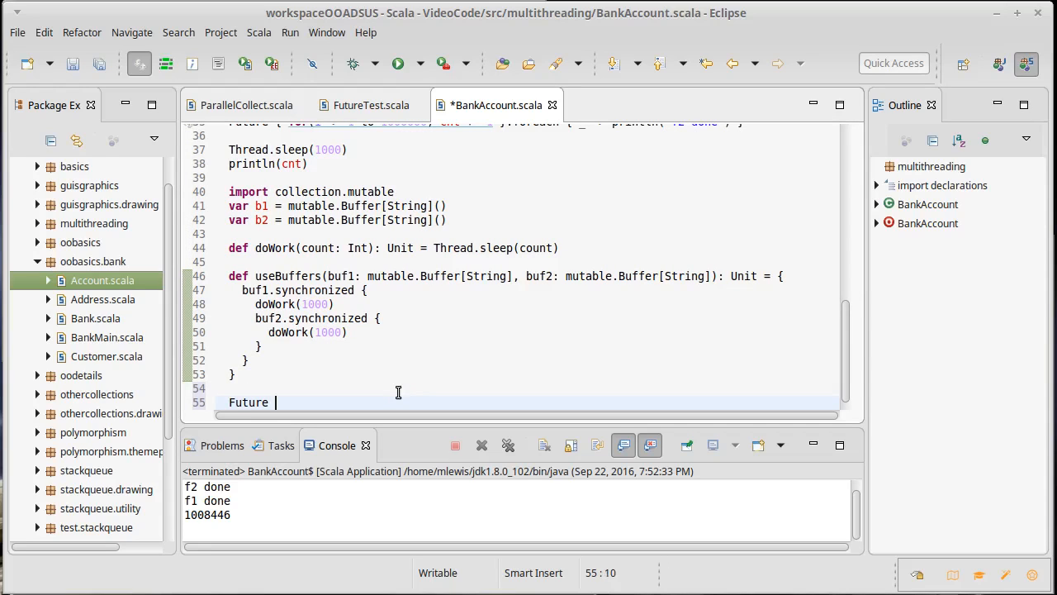
type("{")
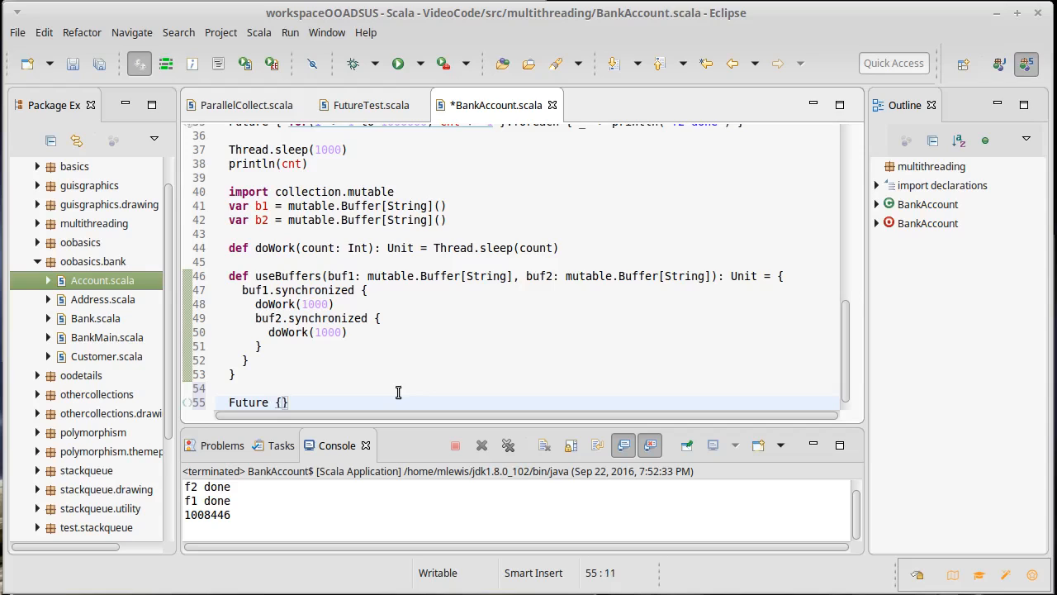
type("useBuffers(b1, b2")
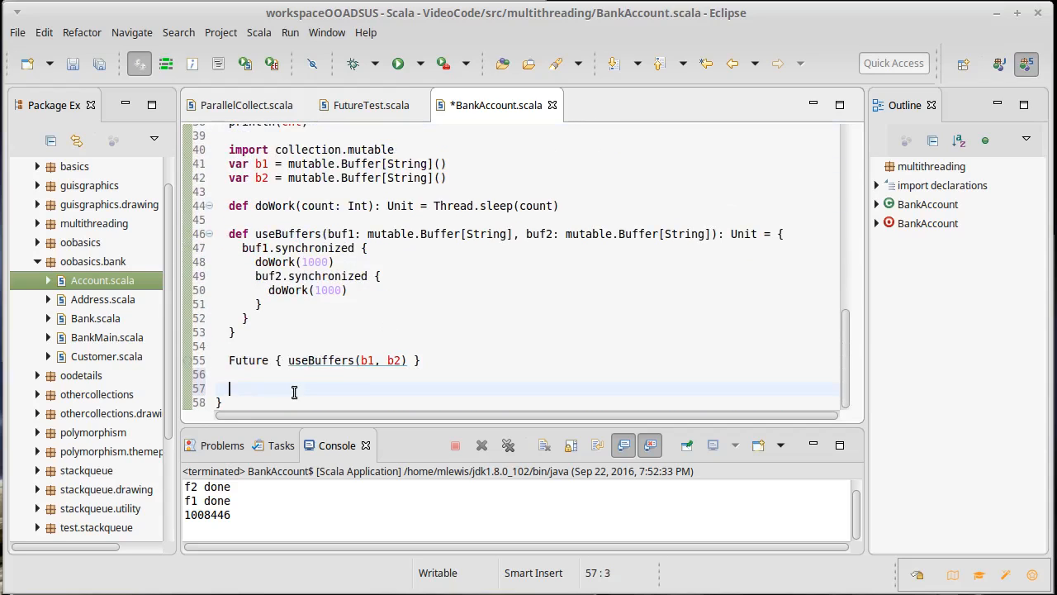
Have main call Thread.sleep(3000) and then println("Main done").
type("Thread.sp")
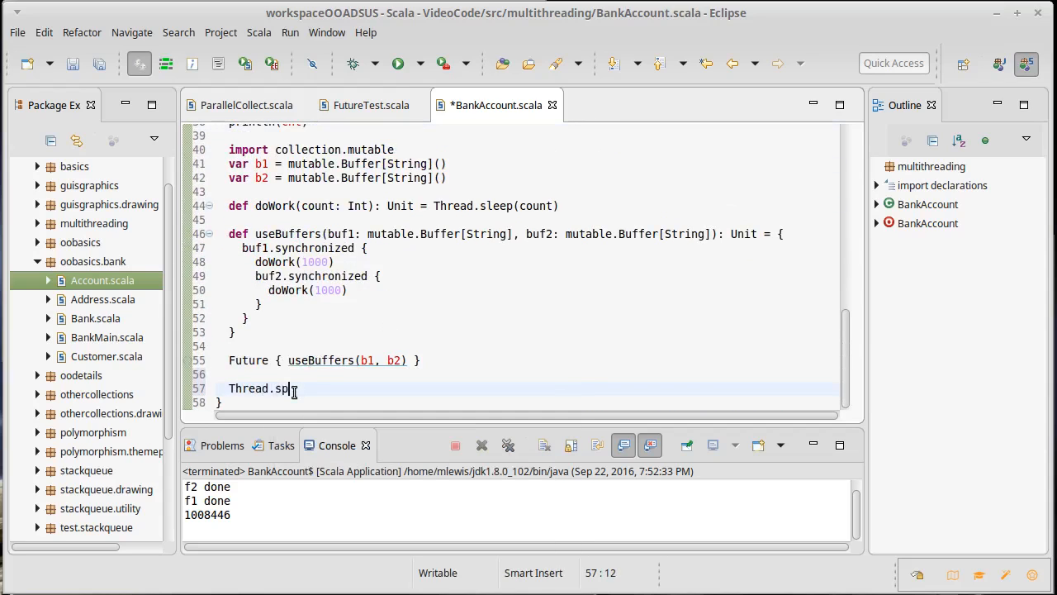
key("BackSpace")
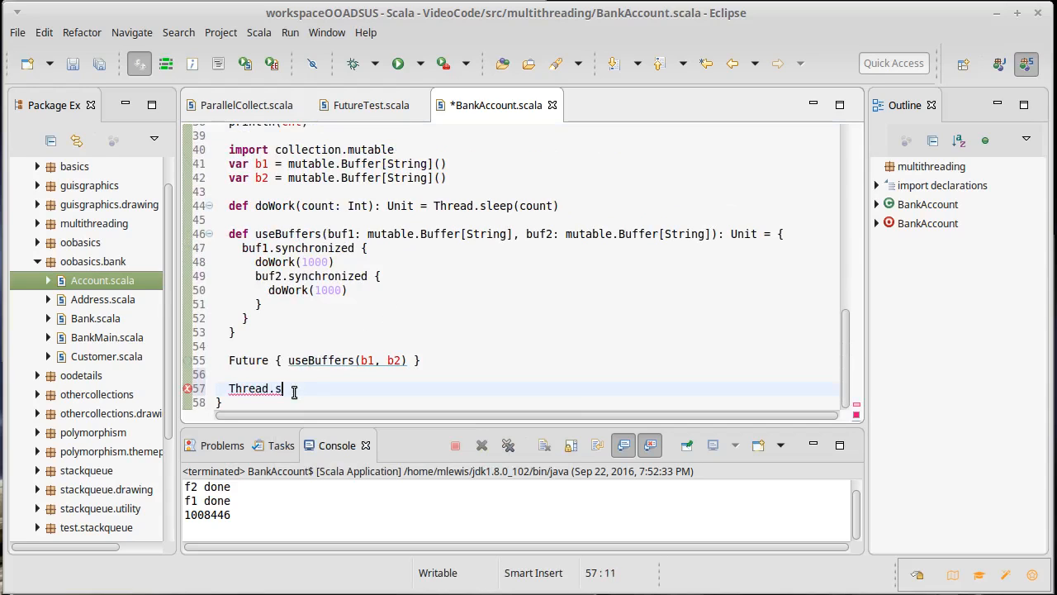
type("leep")
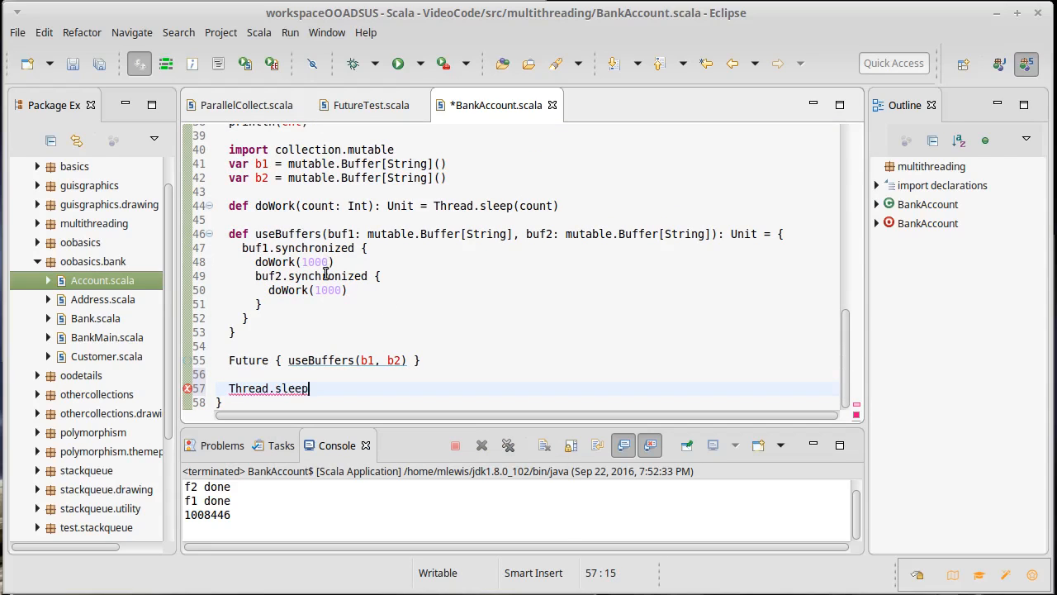
type("(")
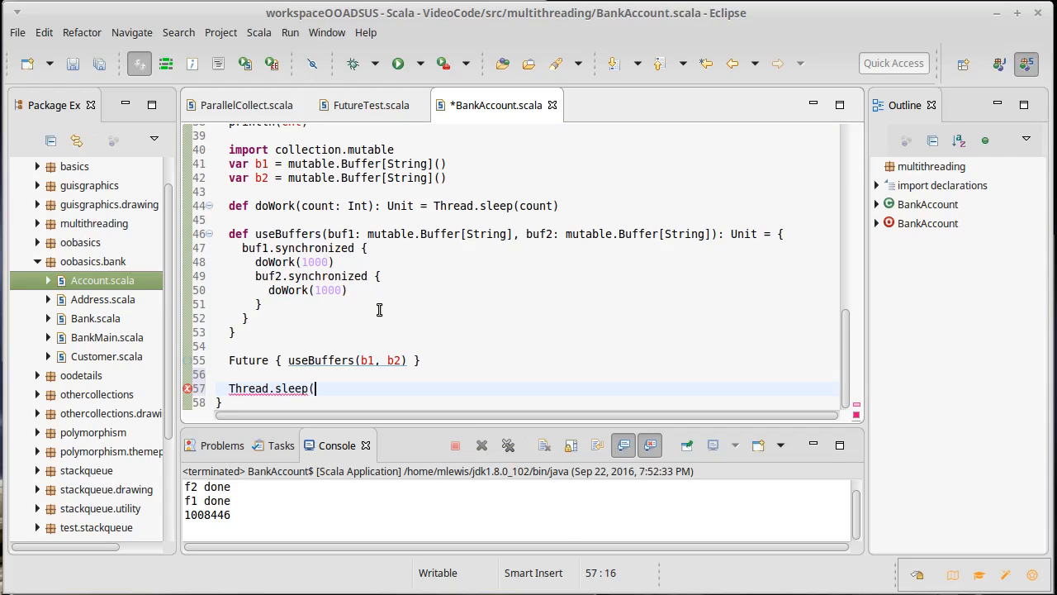
type("3000)")
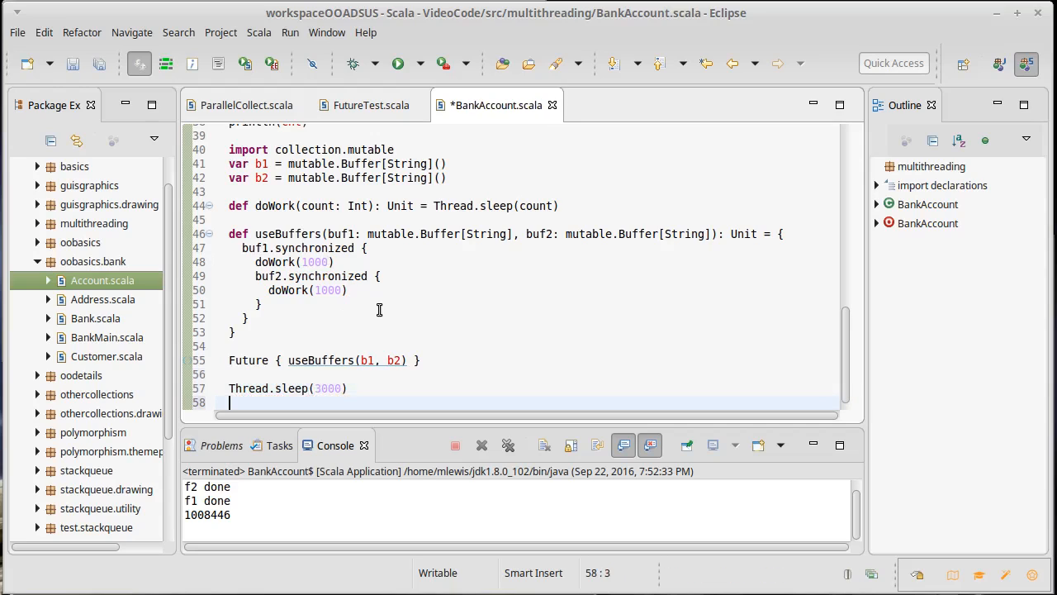
type("println(\"M")
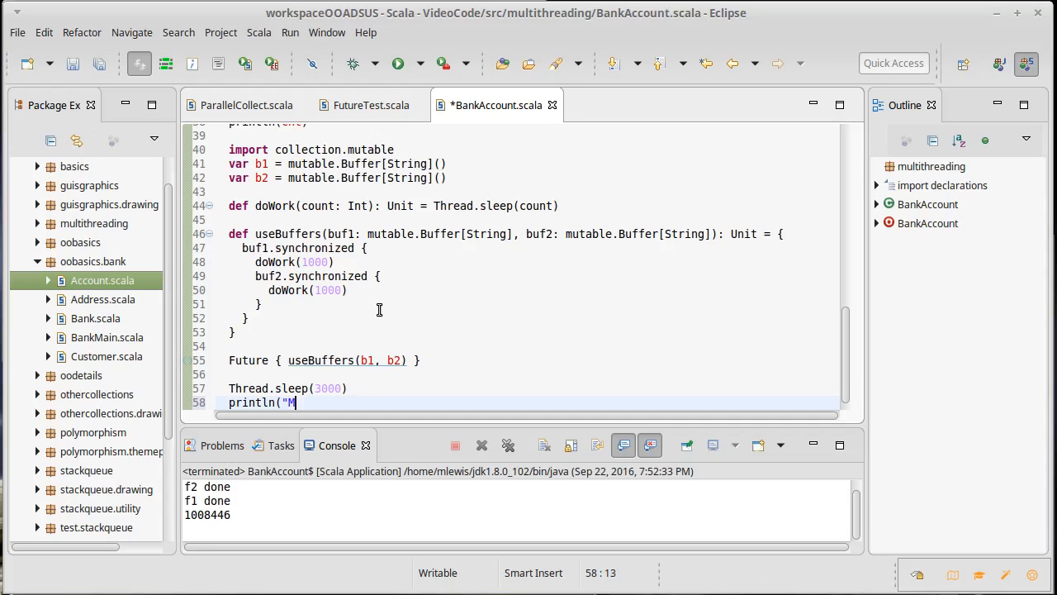
type("ain done\"")
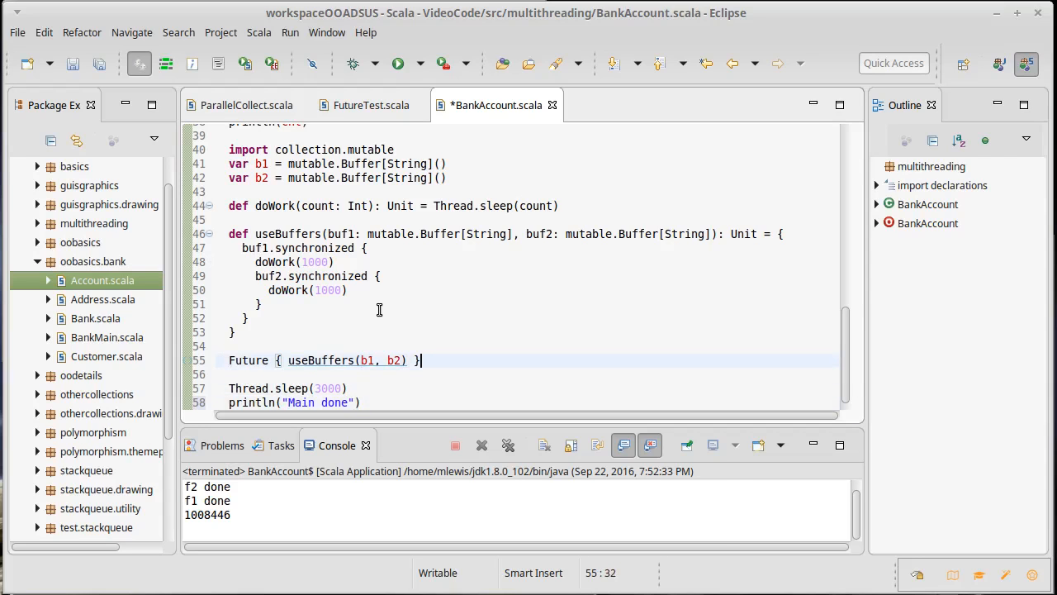
Append .foreach( _ => println("Call 1 done.")) to the Future line.
type(".fro")
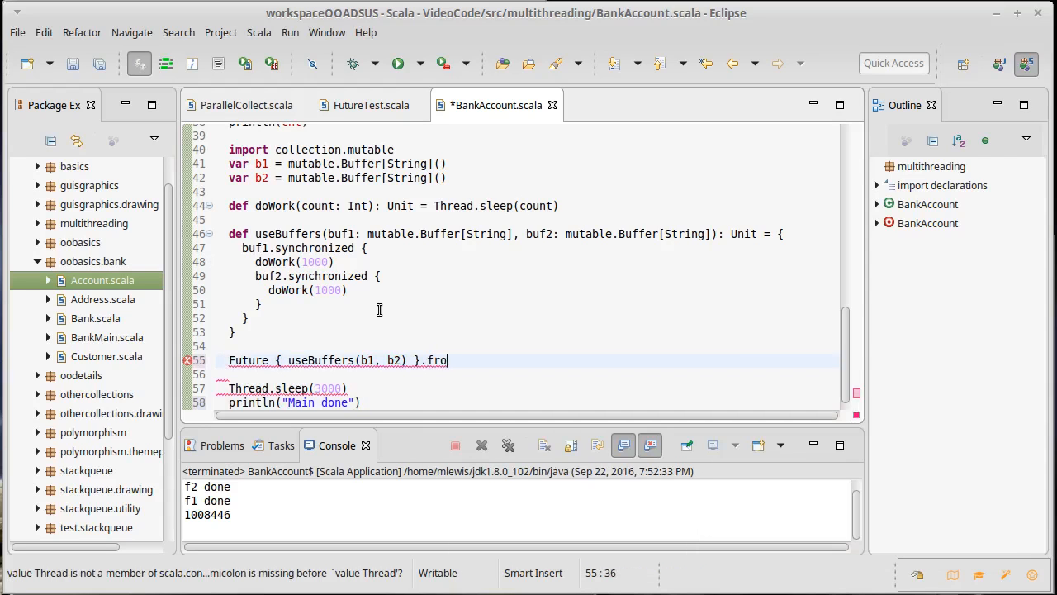
key("BackSpace")
type("oreach")
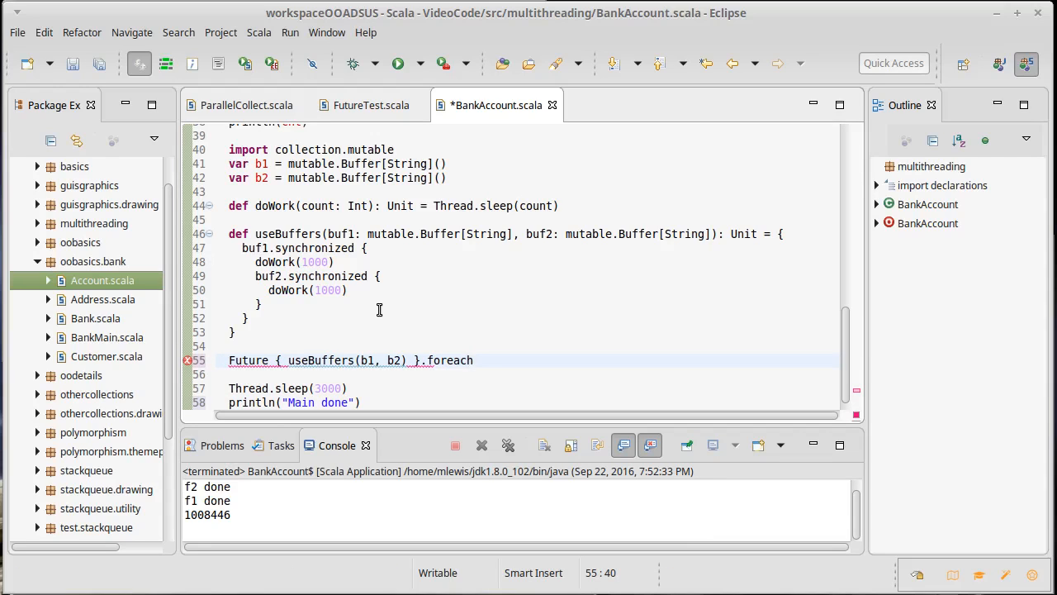
type("( _ =>")
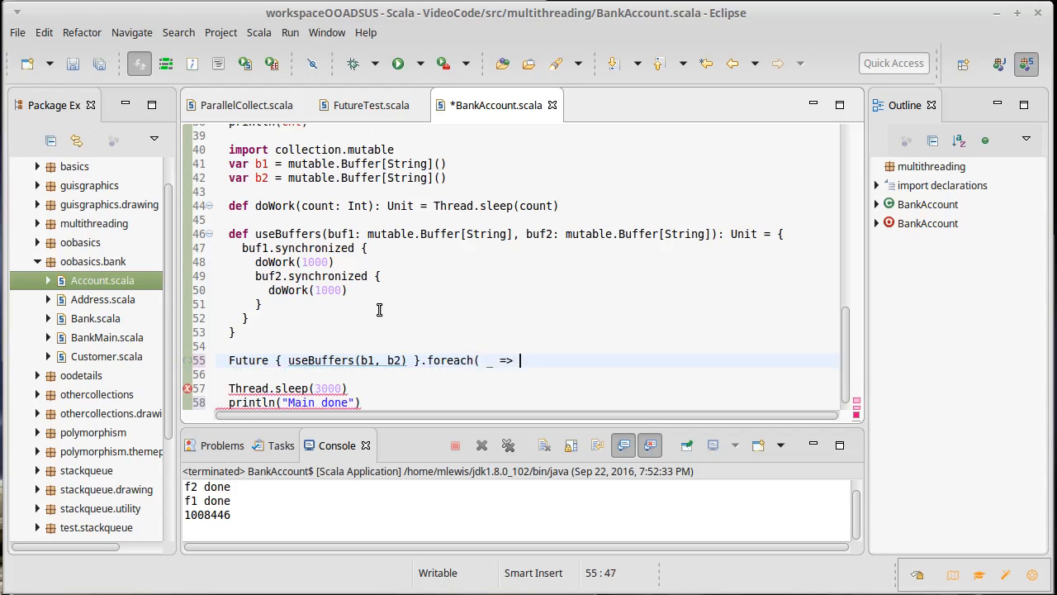
type("println(")
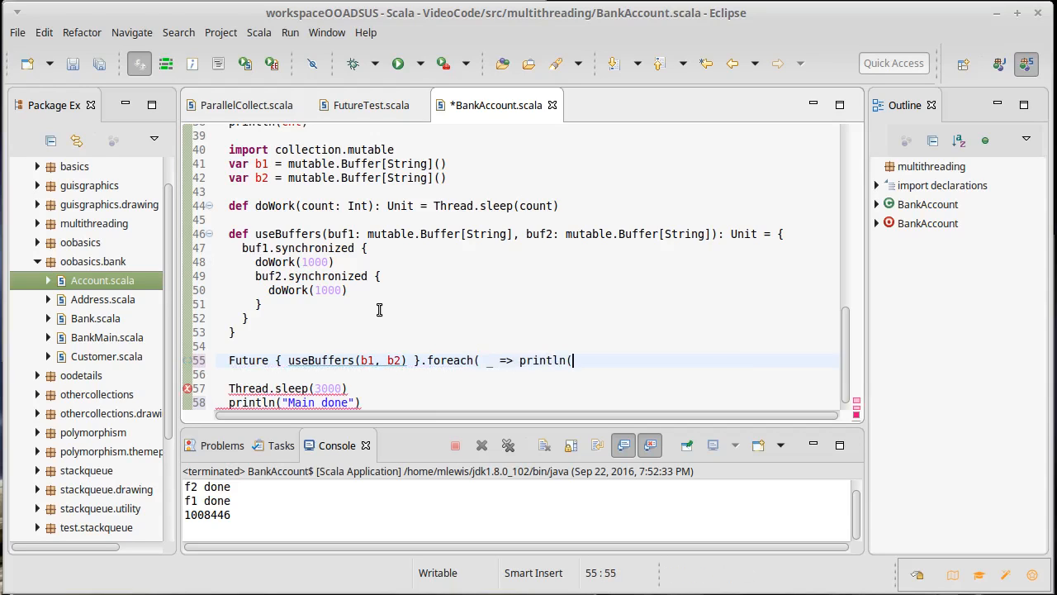
type("\"Call")
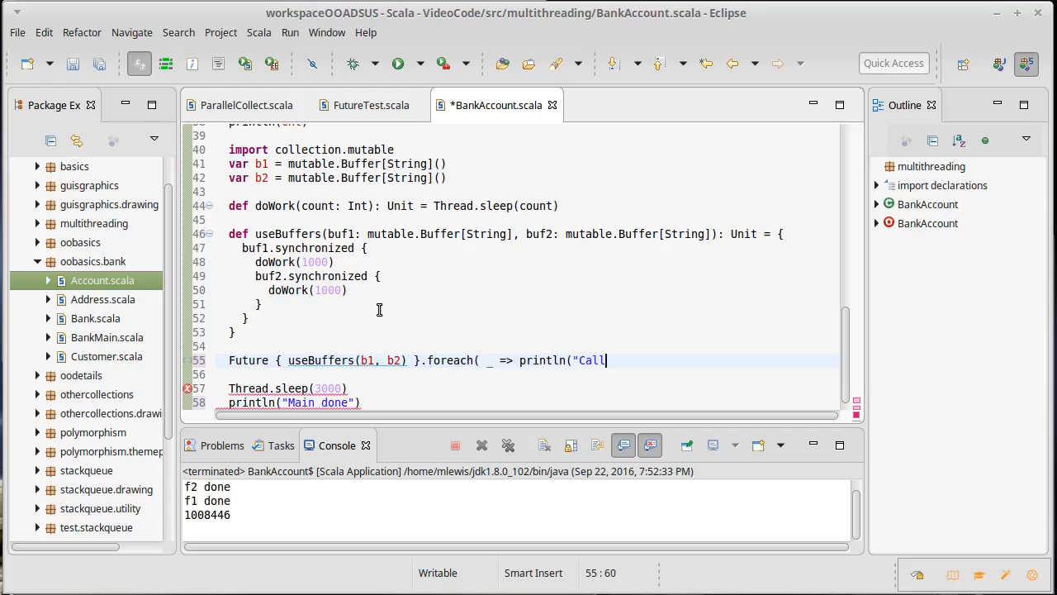
type("1 done.\") }")
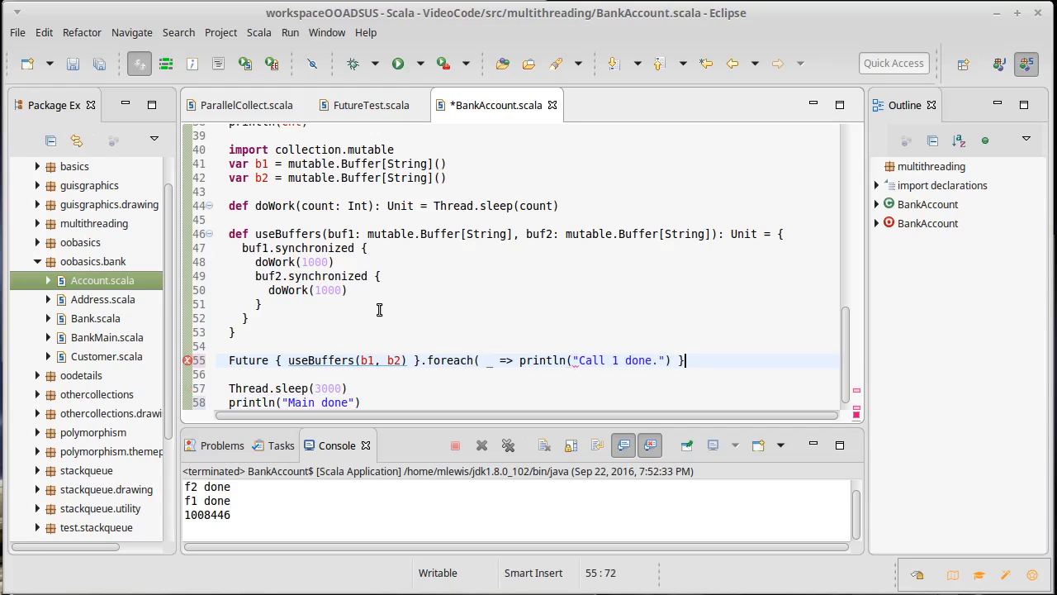
key("BackSpace")
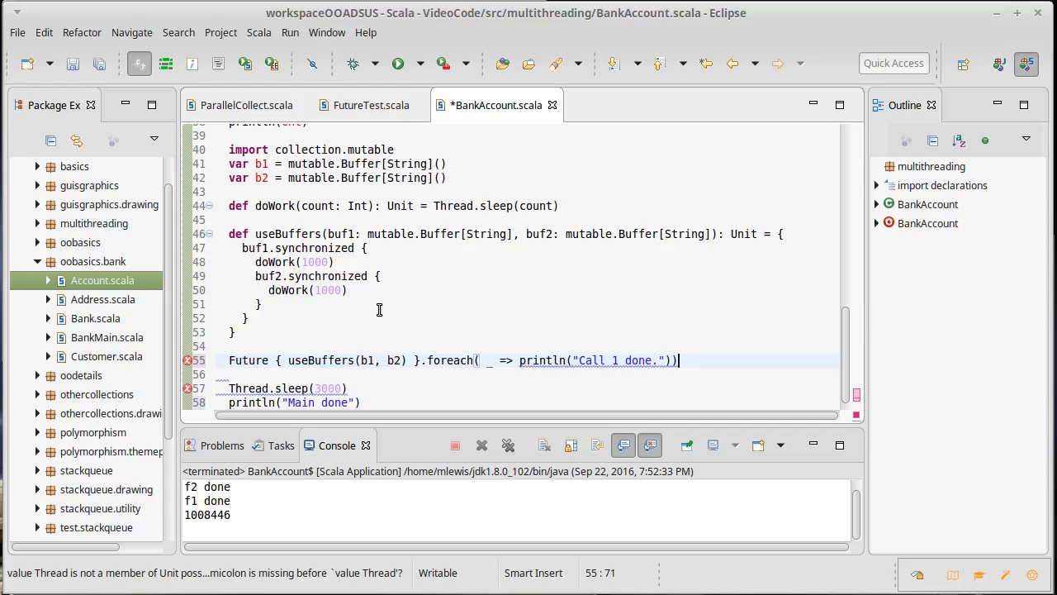
Save BankAccount.scala and dismiss the Open Task dialog that popped up.
key("ctrl+s")
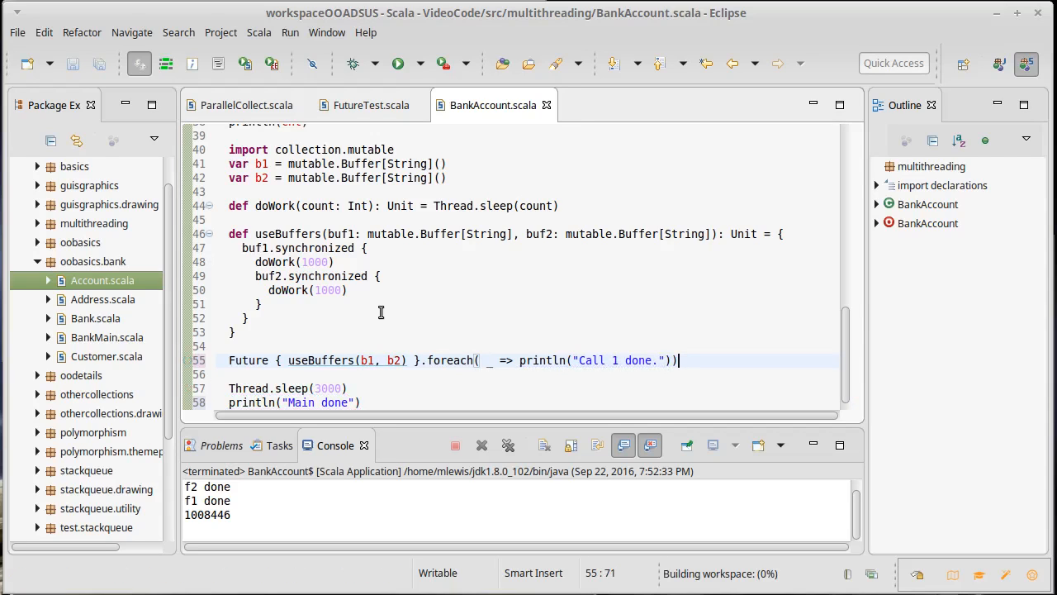
mouse_move(331, 361)
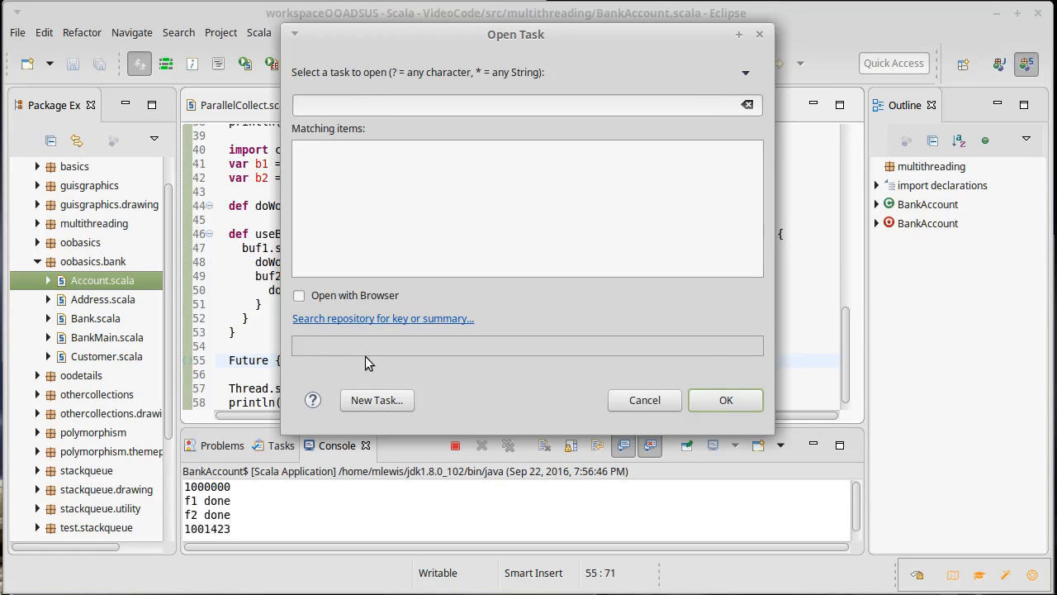
left_click(644, 399)
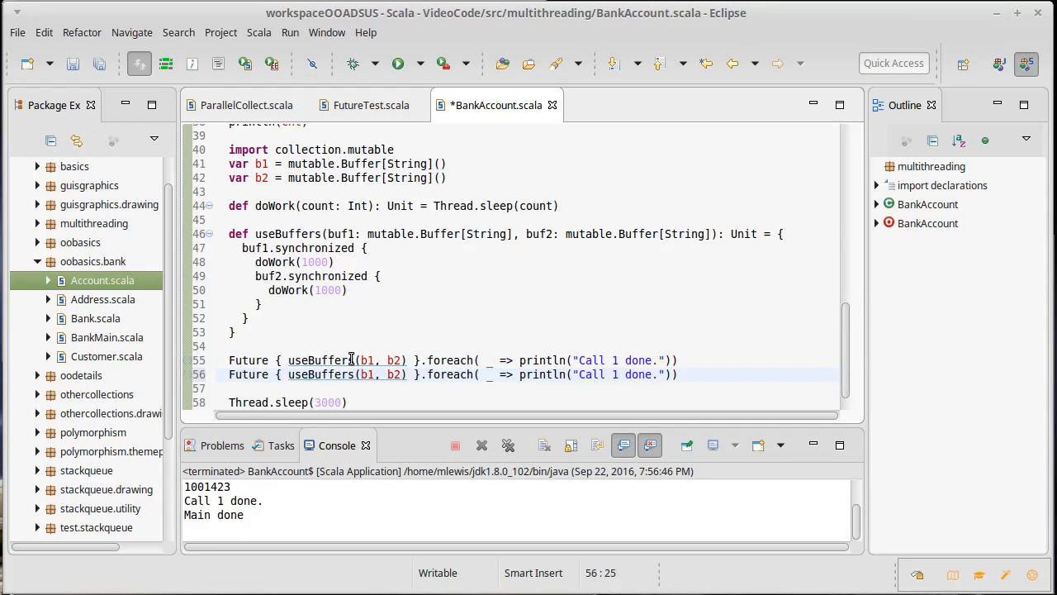
Make the second Future call useBuffers(b2, b1) and print "Call 2 done.", saving the file.
type("b2, b1")
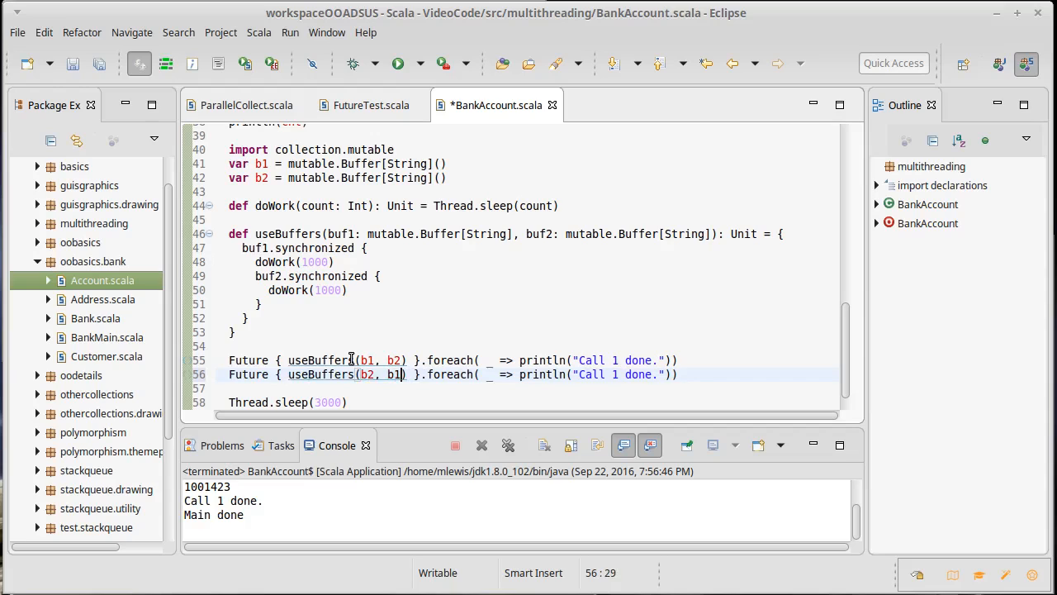
key("ctrl+s")
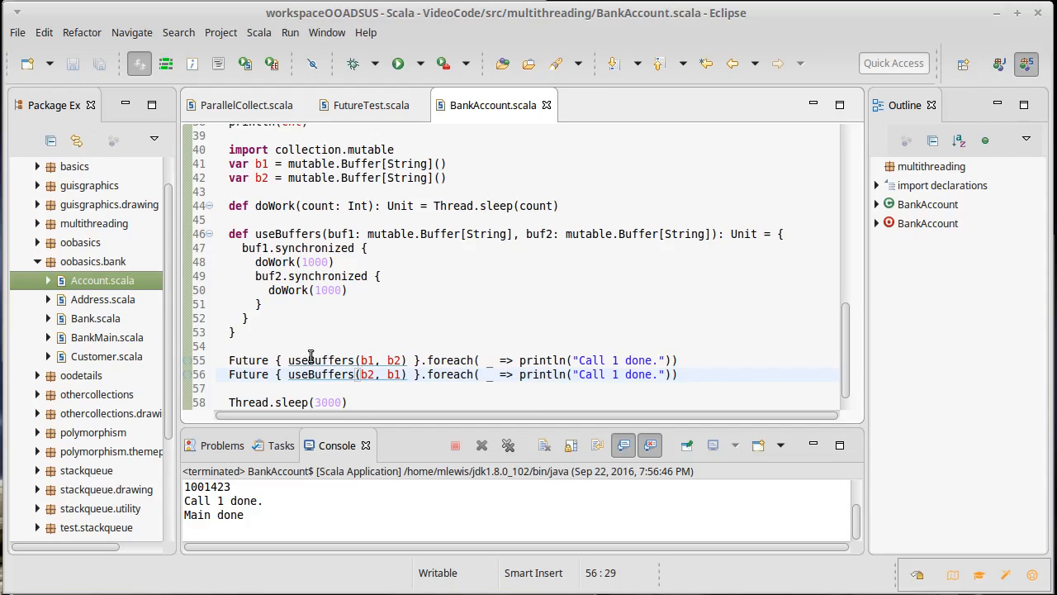
mouse_move(256, 248)
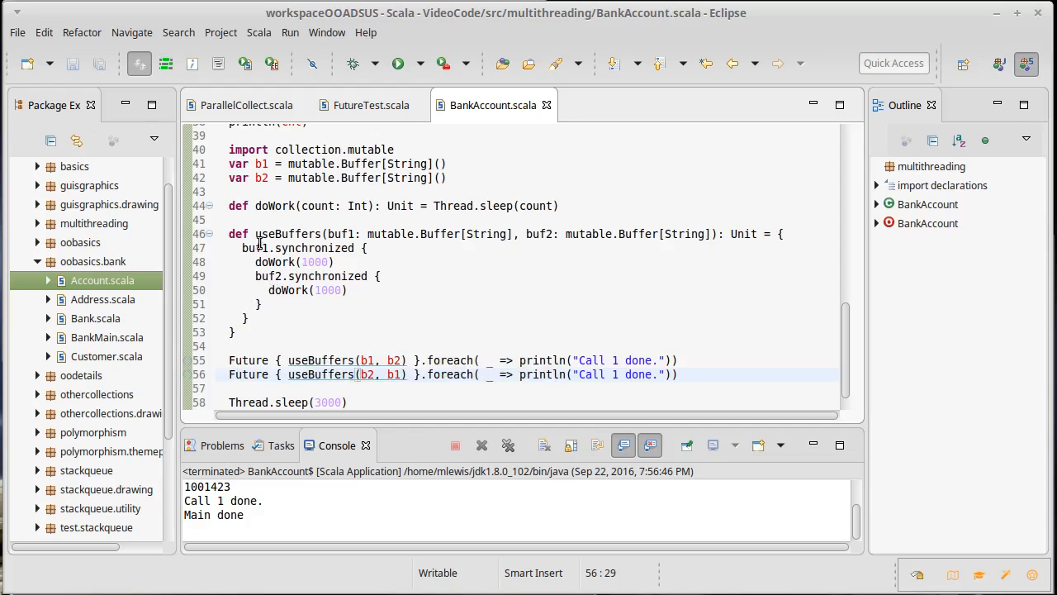
mouse_move(317, 248)
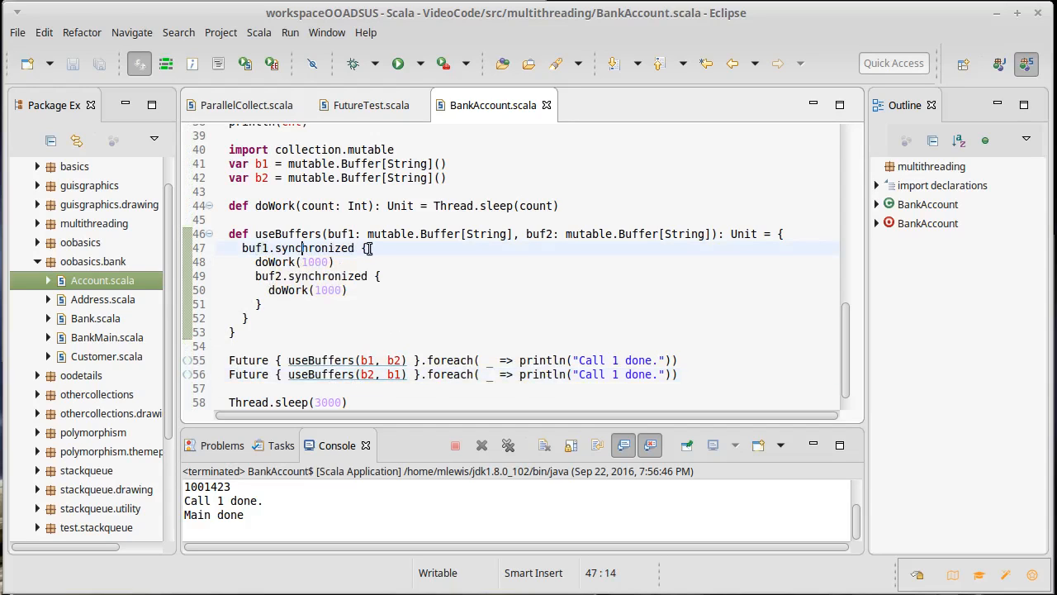
mouse_move(364, 257)
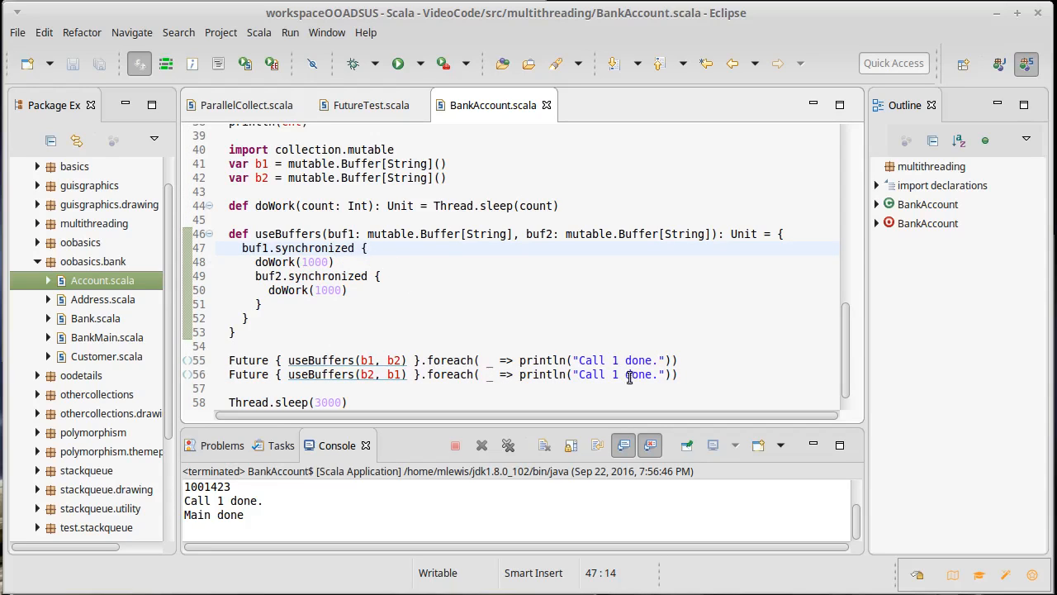
type("2")
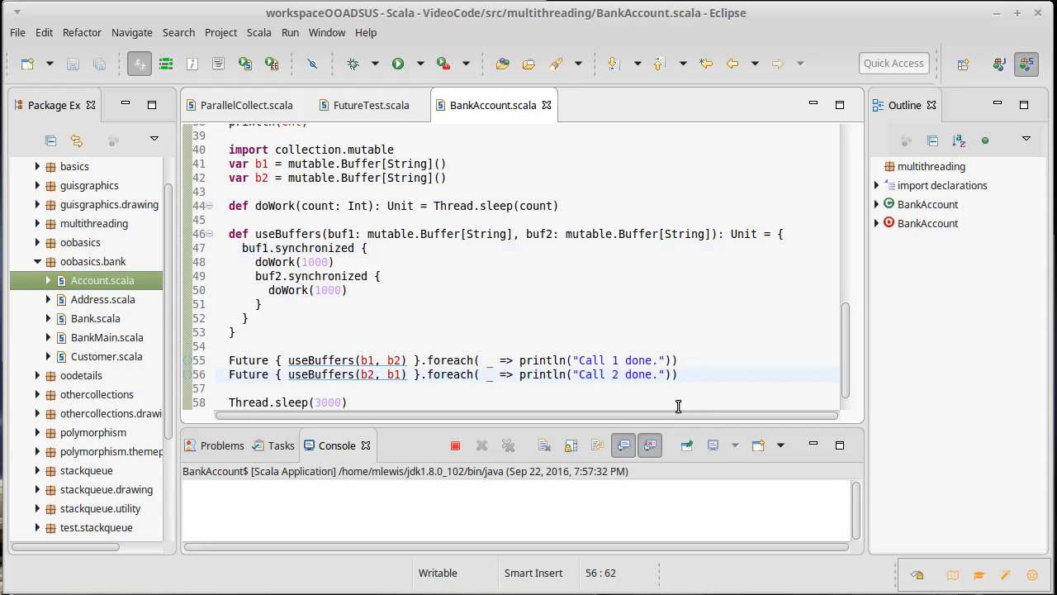
Let the deadlocked run finish showing only 'Main done', then dismiss the foreach documentation popup.
left_click(400, 62)
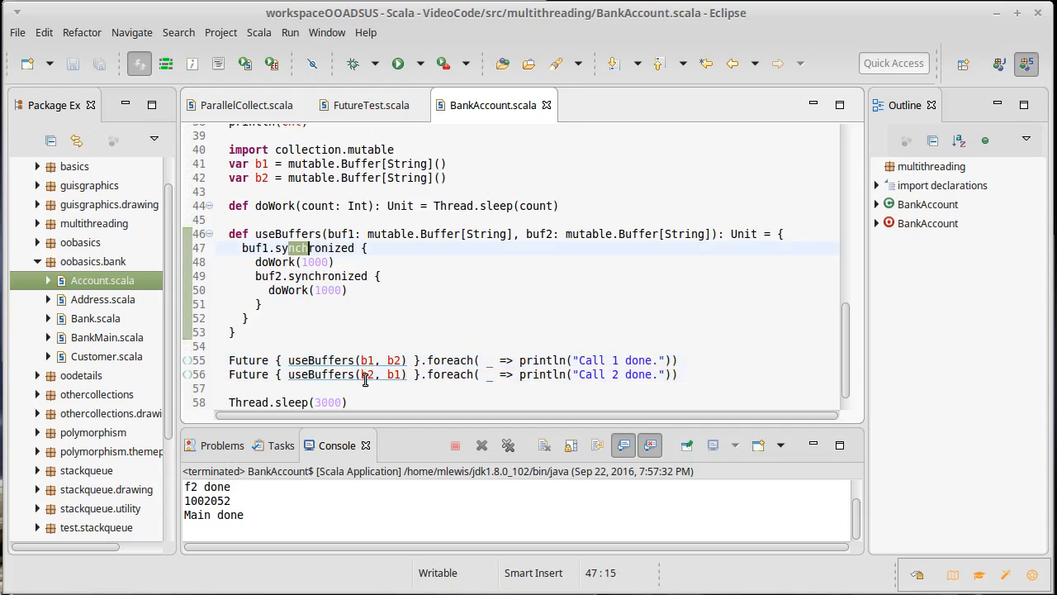
mouse_move(314, 248)
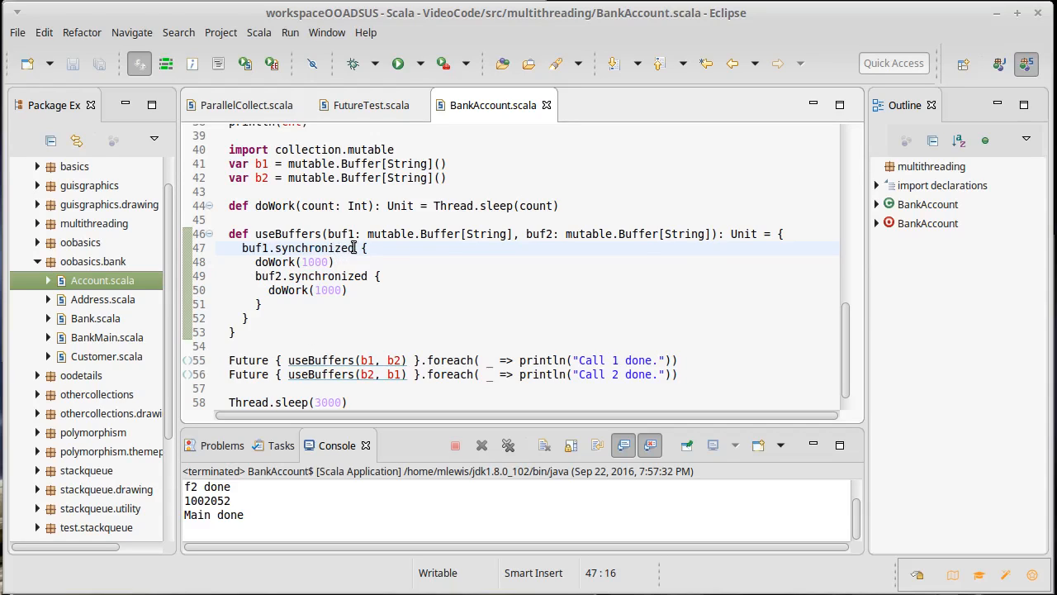
mouse_move(333, 250)
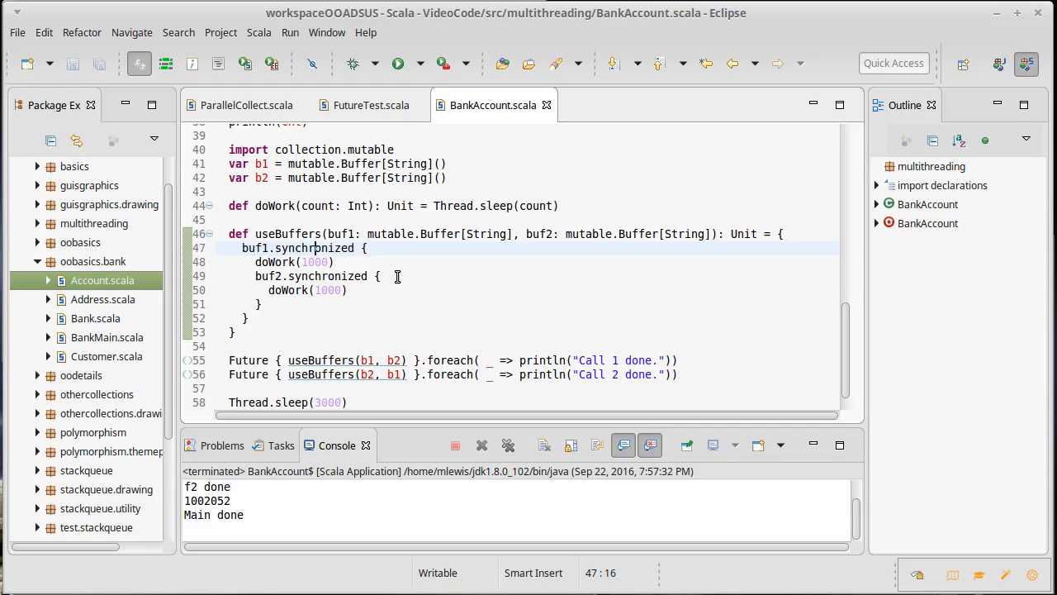
mouse_move(355, 254)
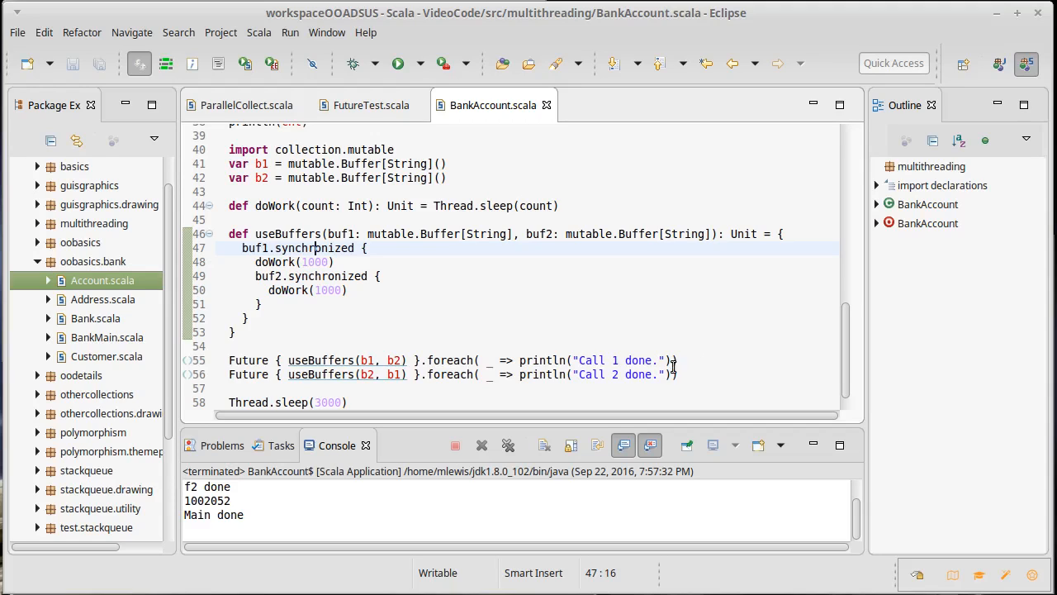
mouse_move(464, 373)
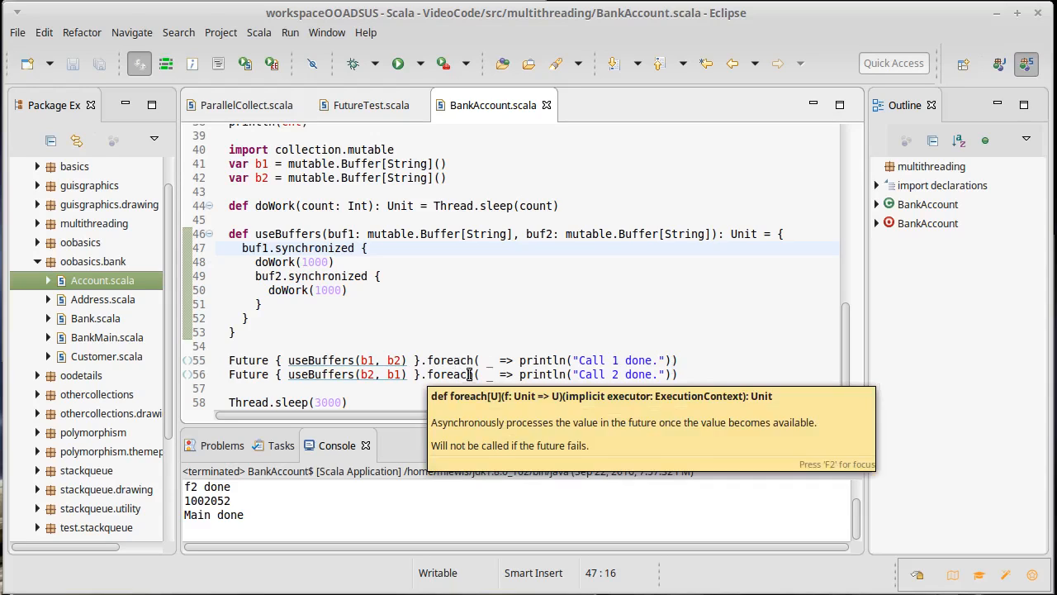
left_click(712, 365)
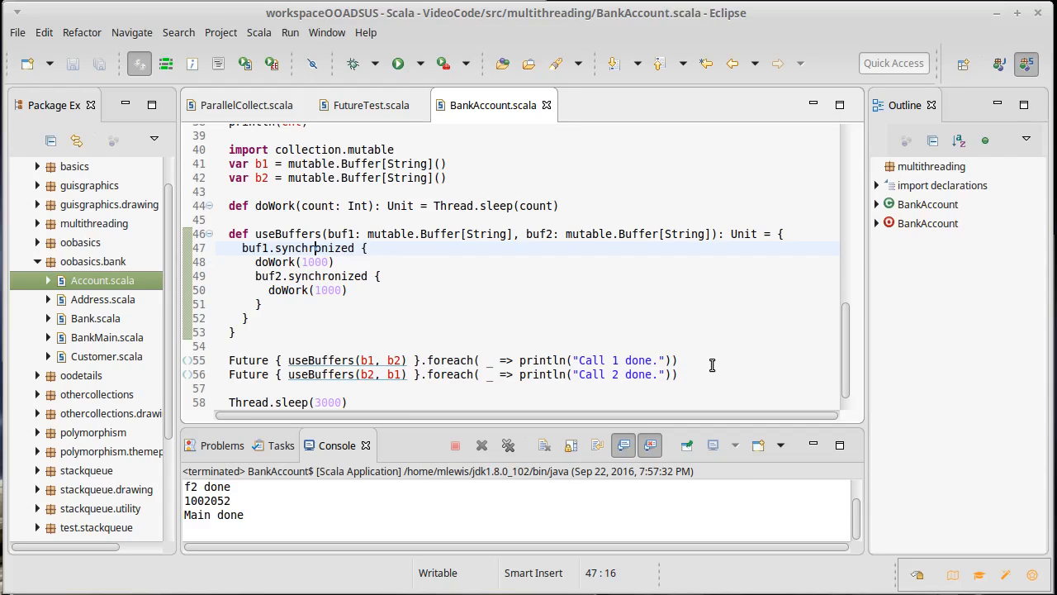